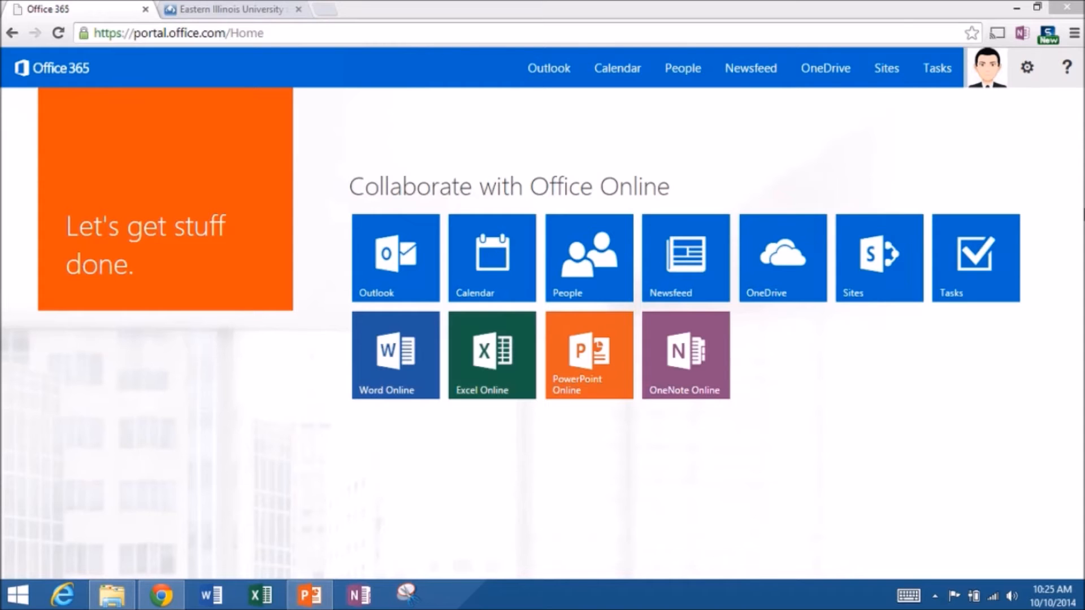
{"action": "mouse_move", "coordinate": [939, 387]}
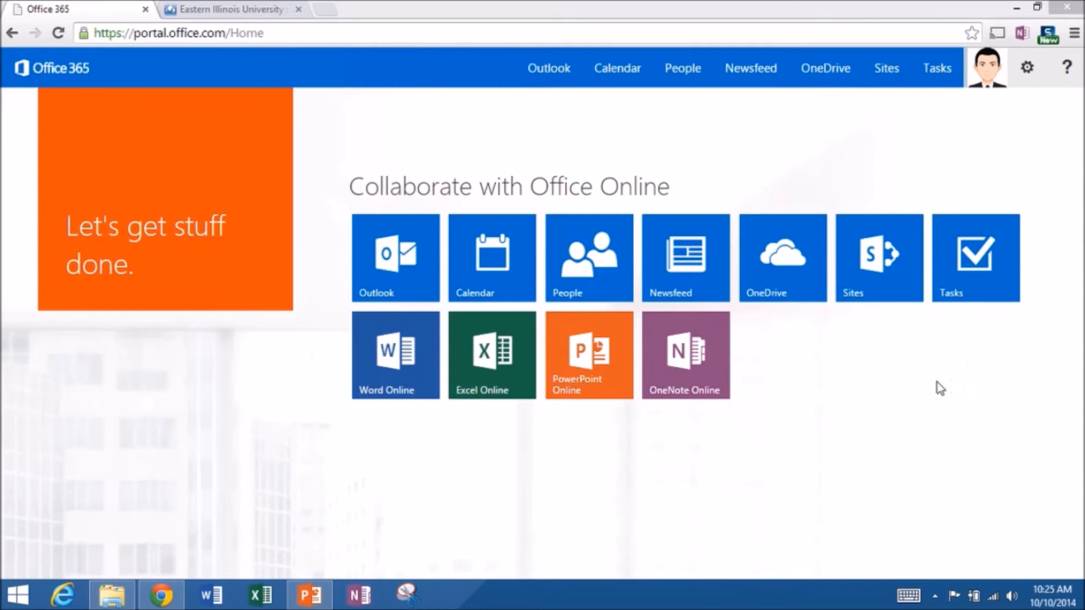
{"action": "mouse_move", "coordinate": [965, 515]}
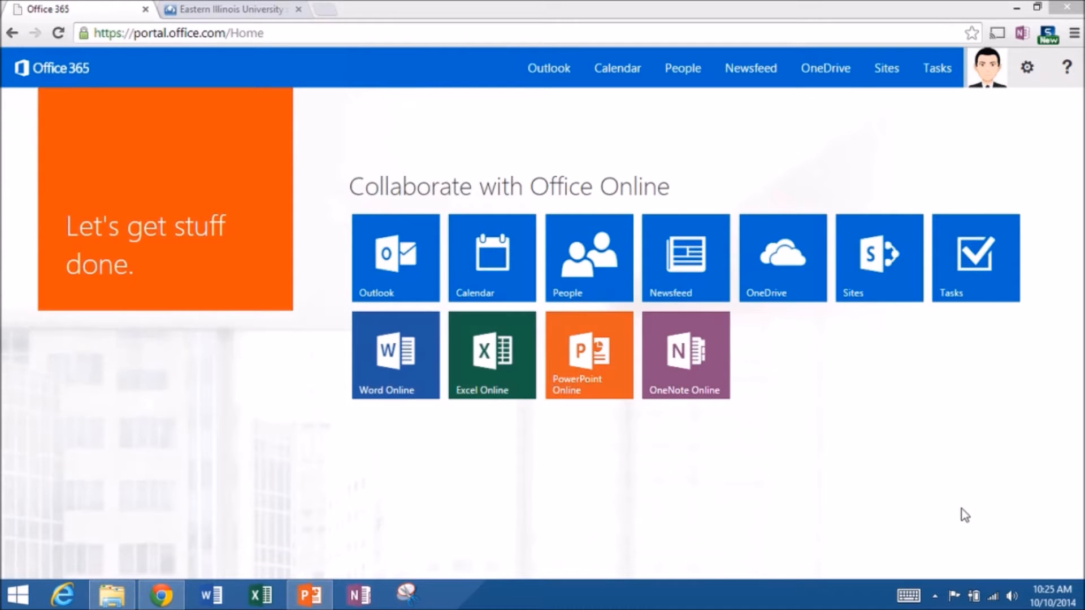
{"action": "mouse_move", "coordinate": [945, 516]}
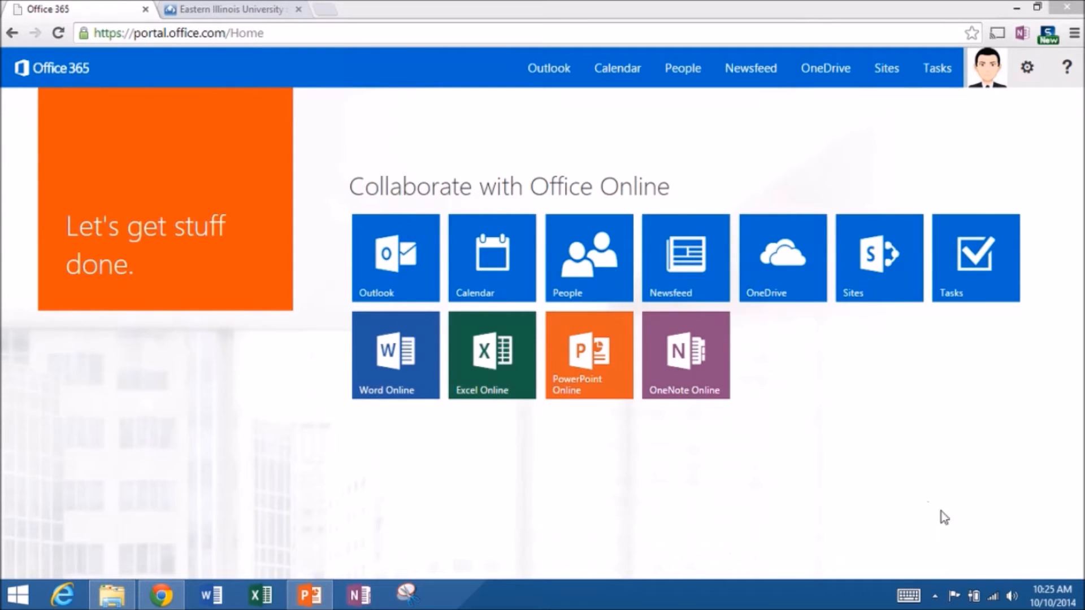
{"action": "mouse_move", "coordinate": [899, 517]}
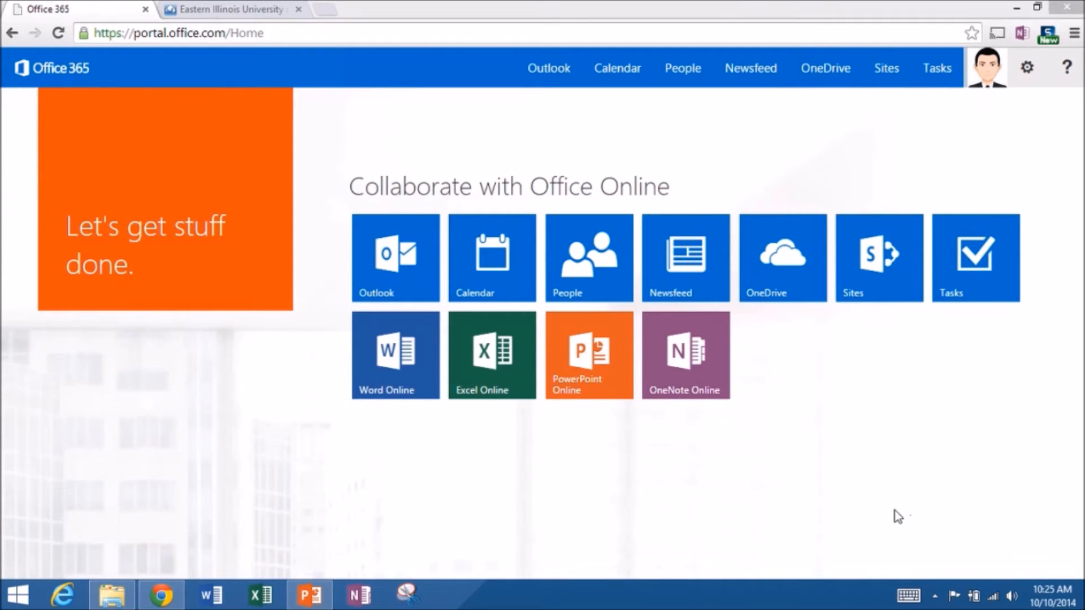
{"action": "mouse_move", "coordinate": [726, 498]}
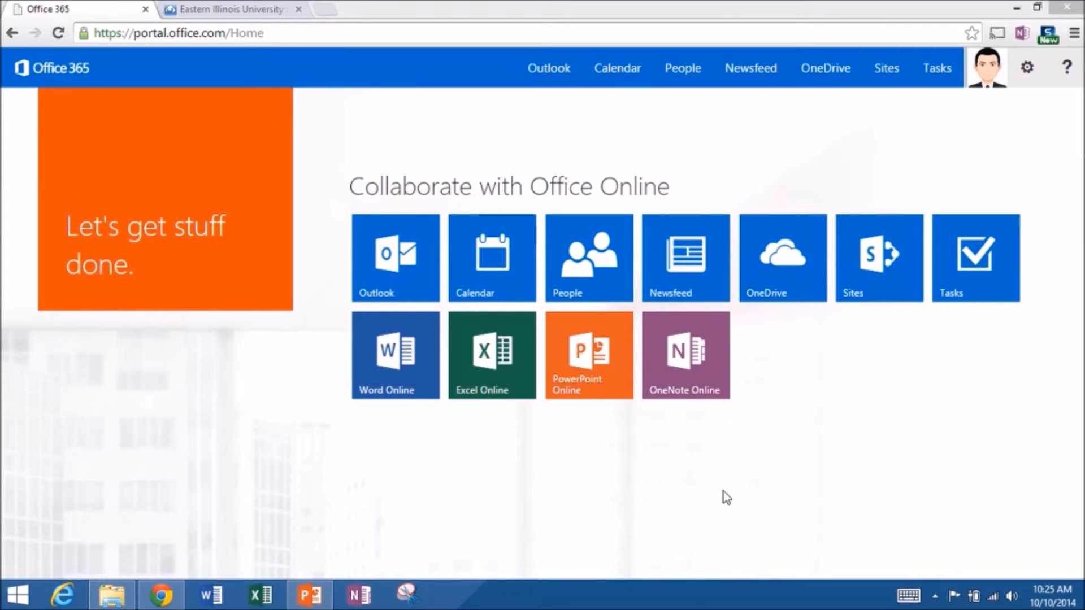
{"action": "mouse_move", "coordinate": [762, 465]}
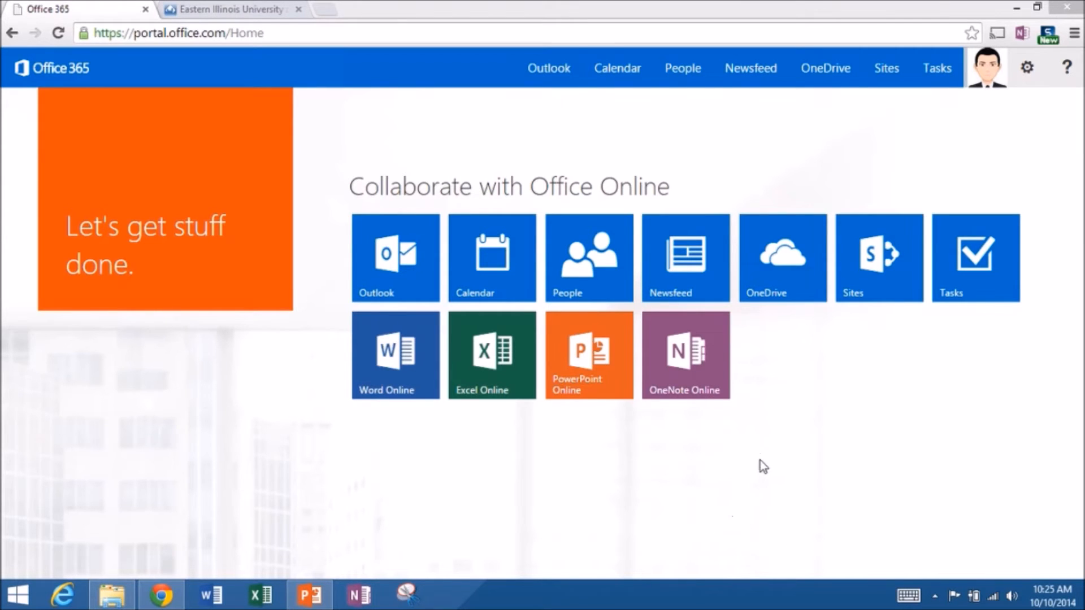
{"action": "mouse_move", "coordinate": [767, 455]}
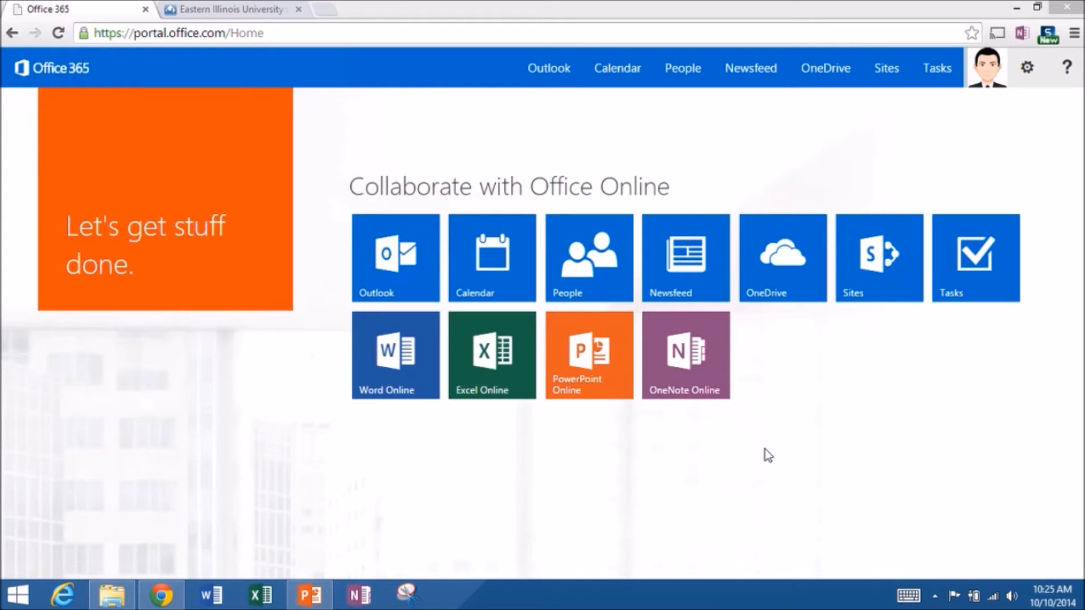
{"action": "mouse_move", "coordinate": [772, 464]}
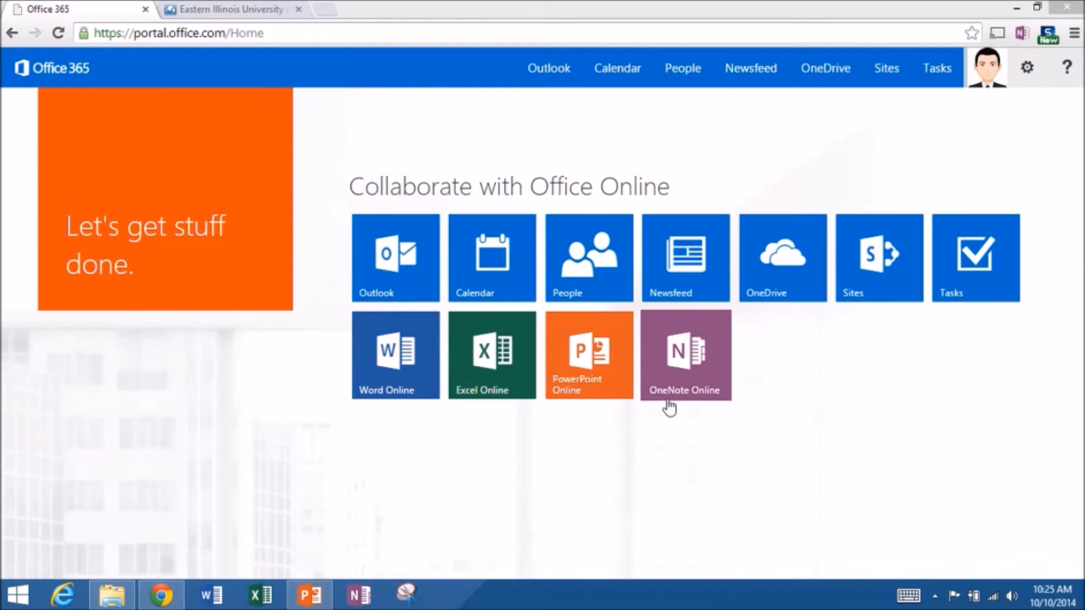
{"action": "mouse_move", "coordinate": [399, 157]}
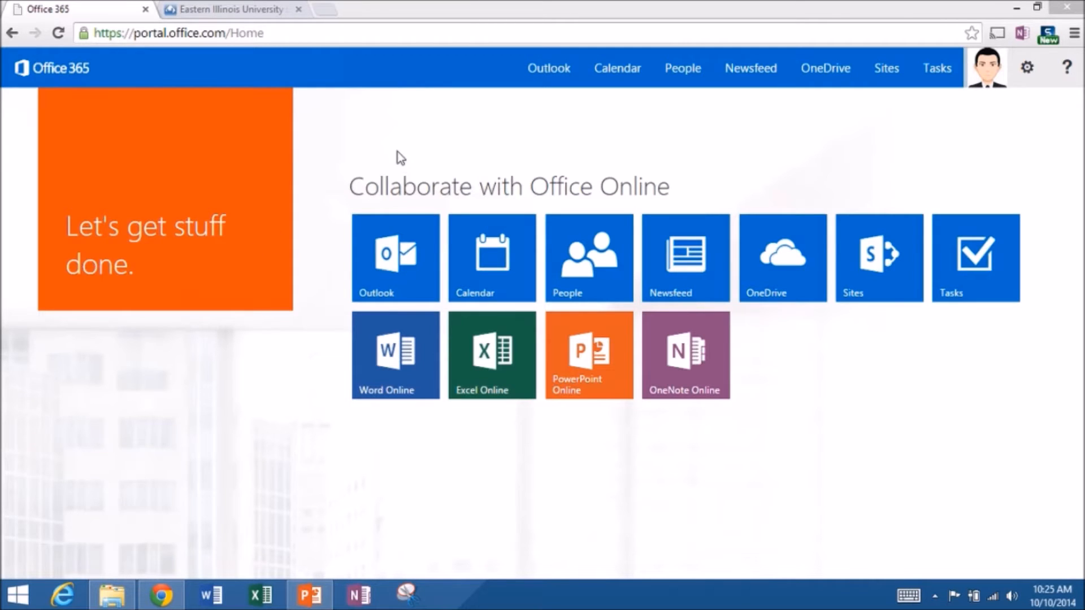
{"action": "mouse_move", "coordinate": [782, 271]}
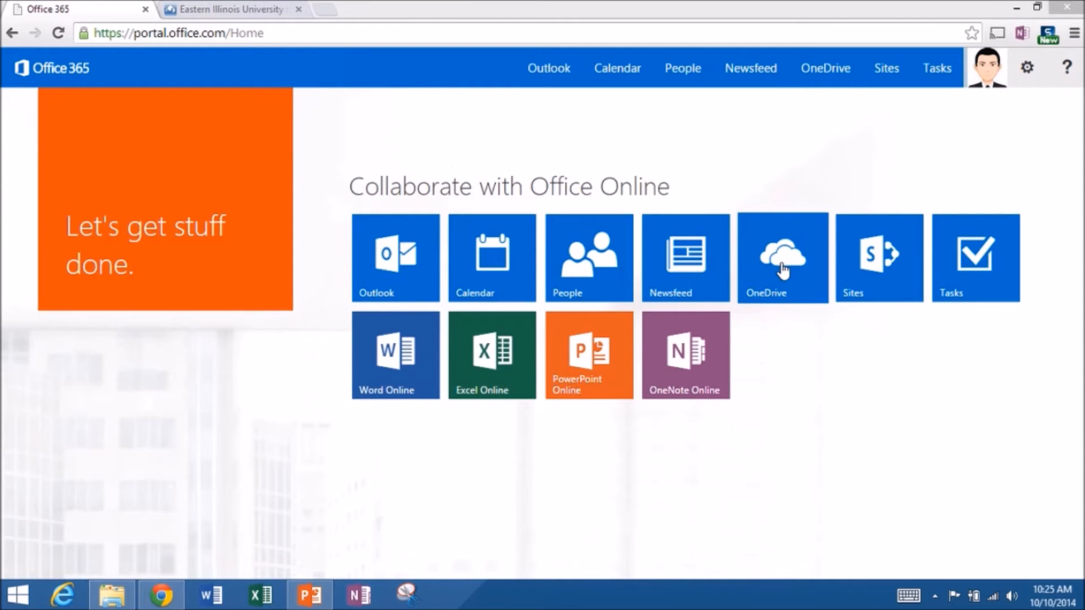
{"action": "mouse_move", "coordinate": [783, 258]}
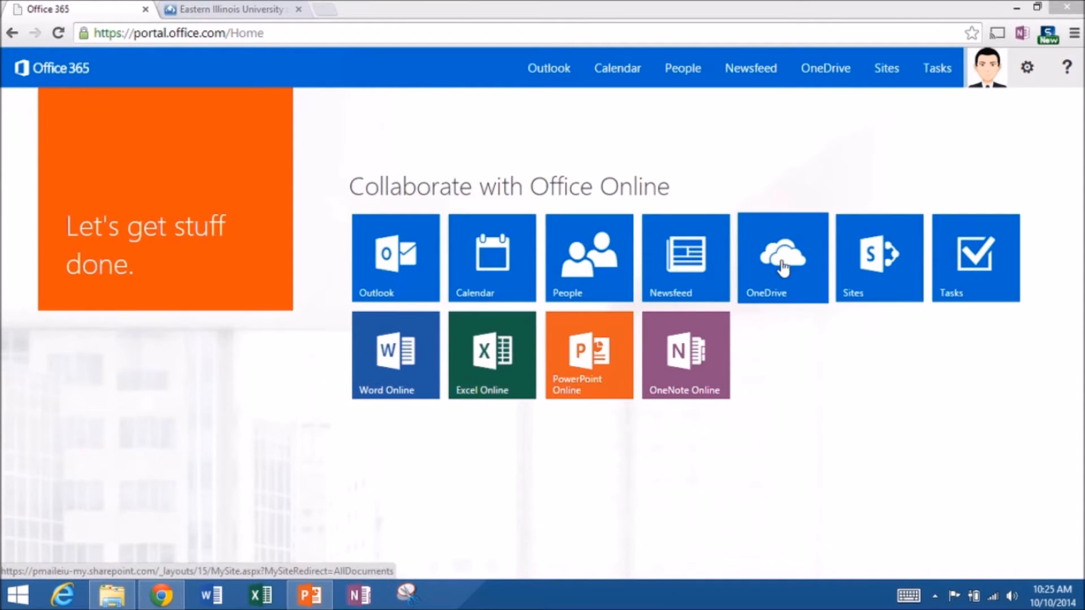
Create a new folder named Word Online Demo in the OneDrive Documents library.
{"action": "left_click", "coordinate": [781, 258]}
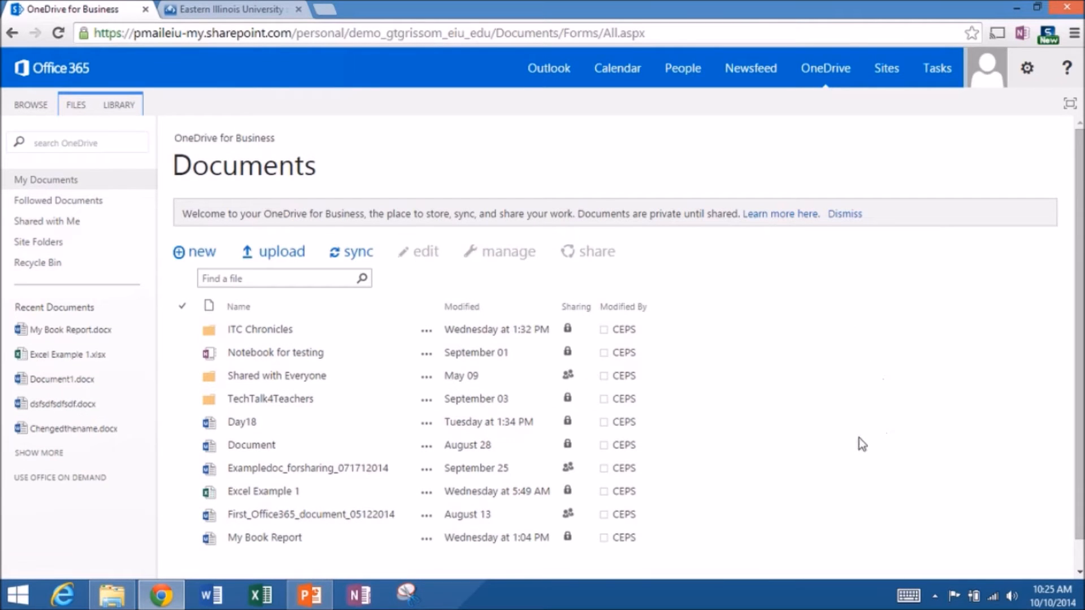
{"action": "mouse_move", "coordinate": [812, 455]}
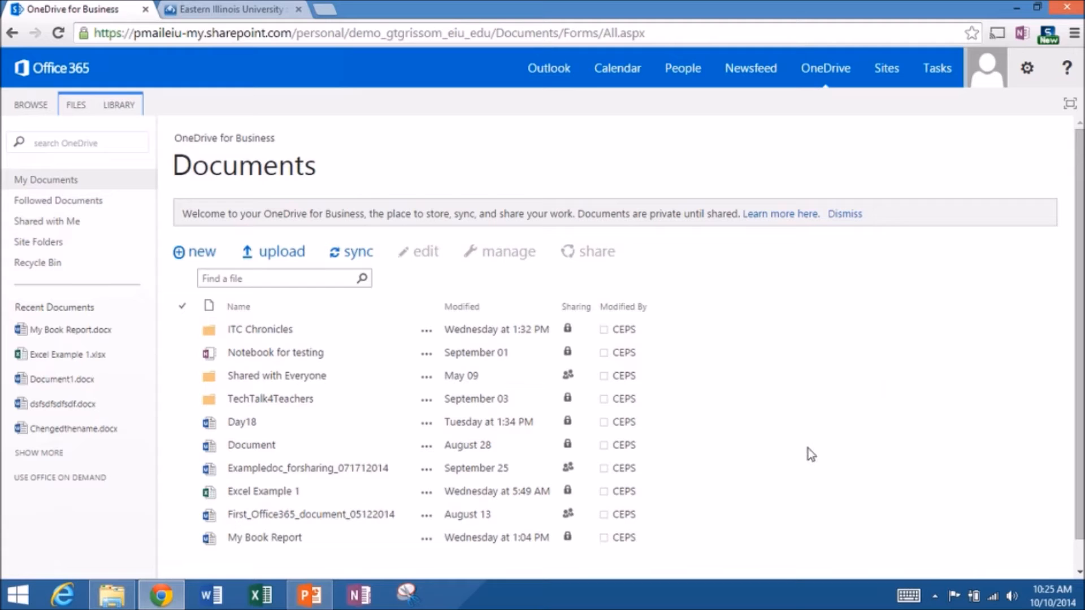
{"action": "mouse_move", "coordinate": [848, 432]}
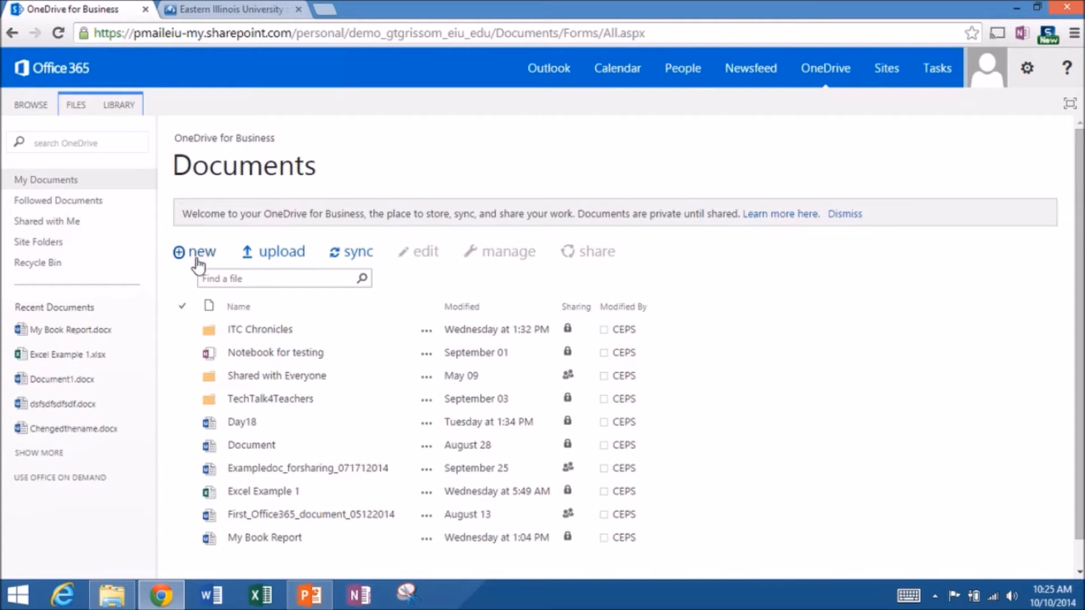
{"action": "left_click", "coordinate": [201, 251]}
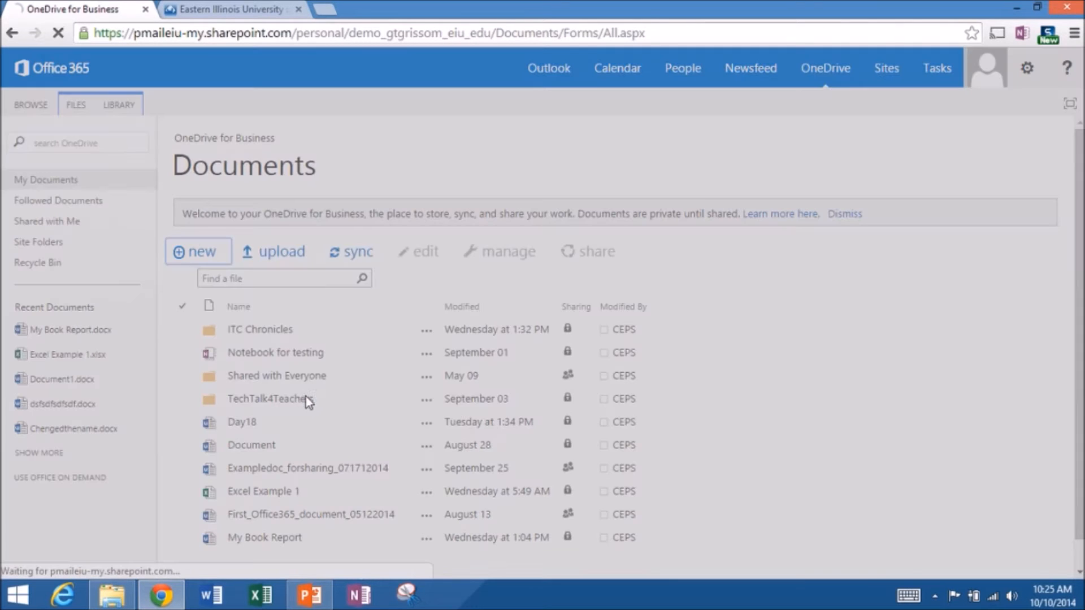
{"action": "left_click", "coordinate": [198, 251]}
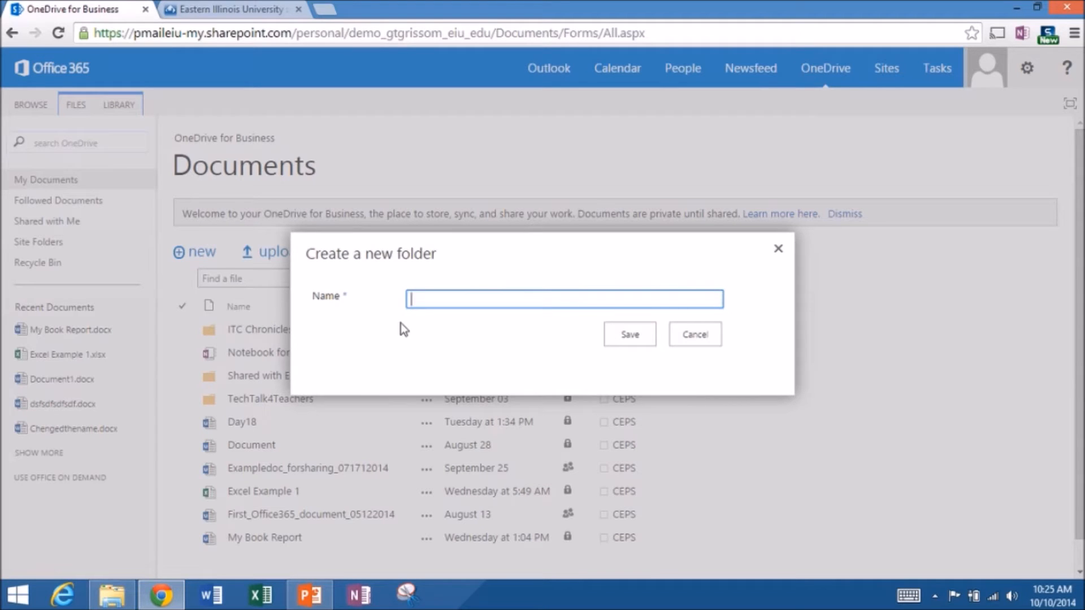
{"action": "type", "text": "Word Online Demo"}
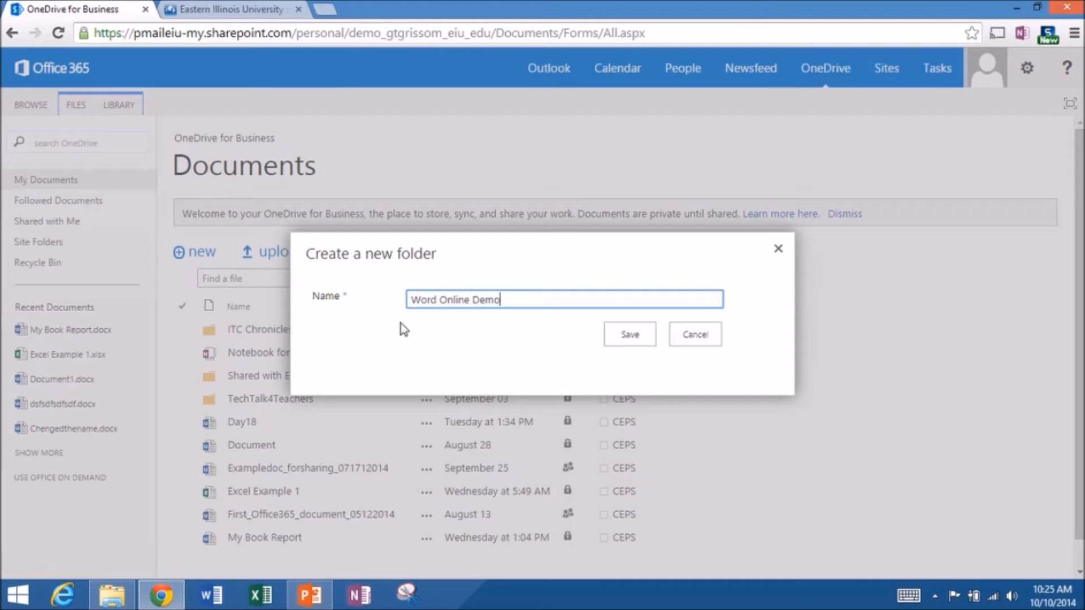
{"action": "left_click", "coordinate": [628, 333]}
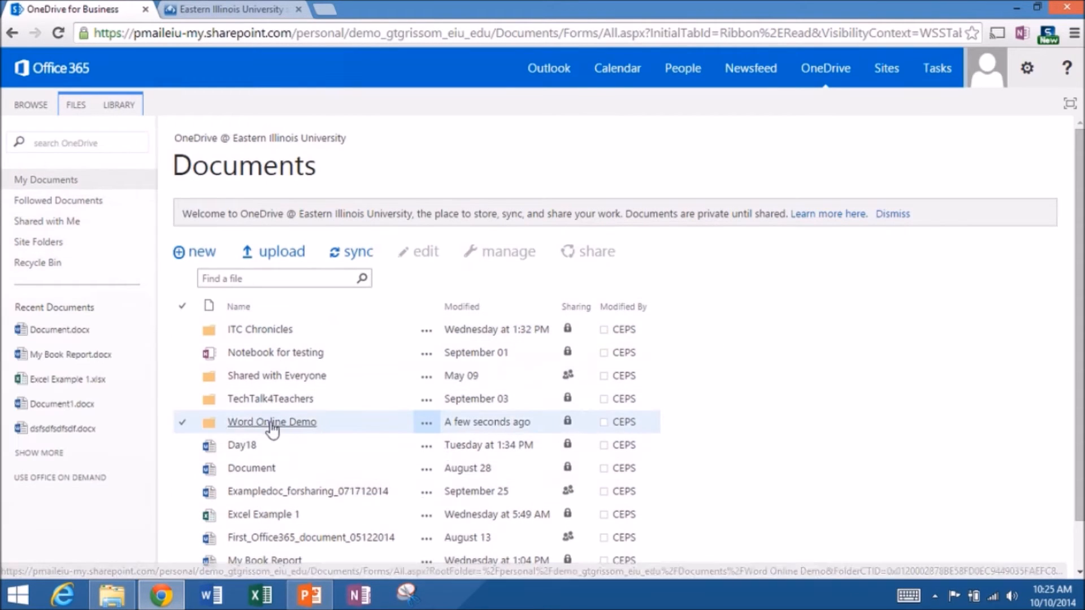
Enter the Word Online Demo folder and bring up the new-file choices.
{"action": "left_click", "coordinate": [271, 422]}
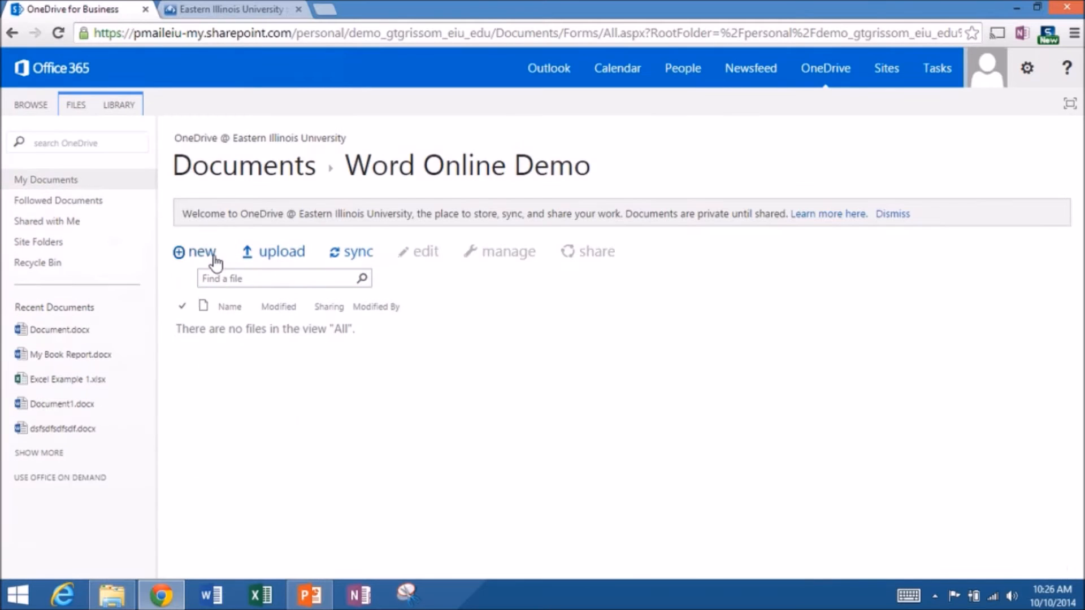
{"action": "left_click", "coordinate": [199, 251]}
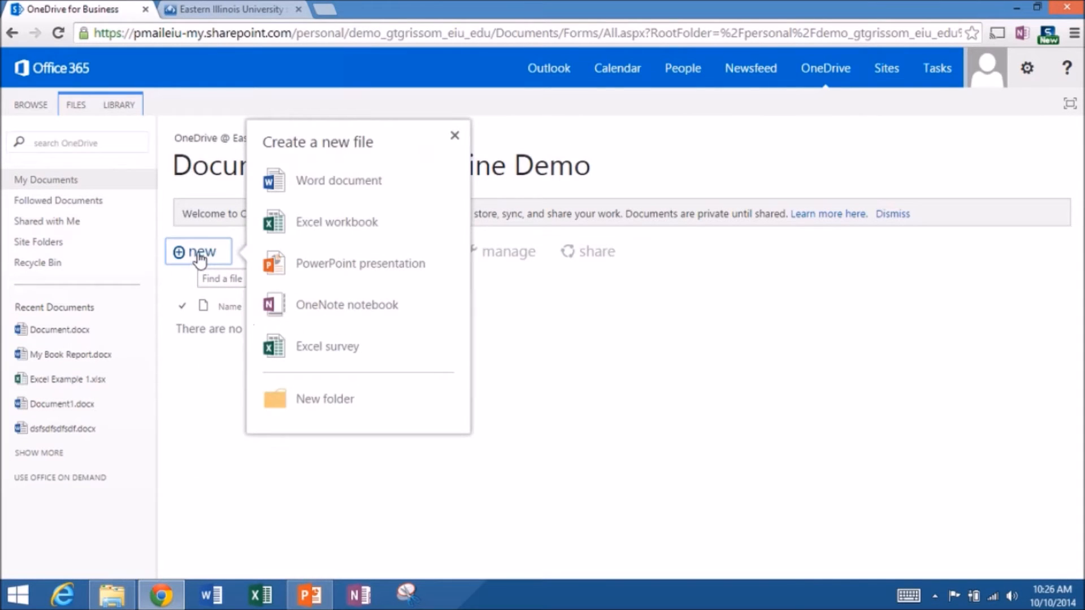
{"action": "mouse_move", "coordinate": [201, 258]}
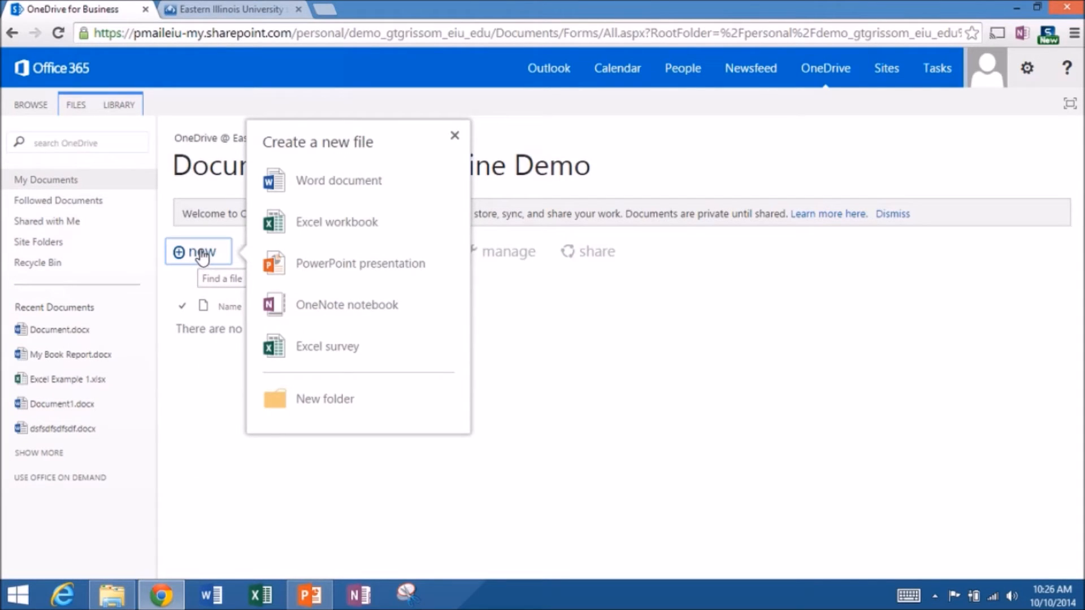
{"action": "mouse_move", "coordinate": [204, 261]}
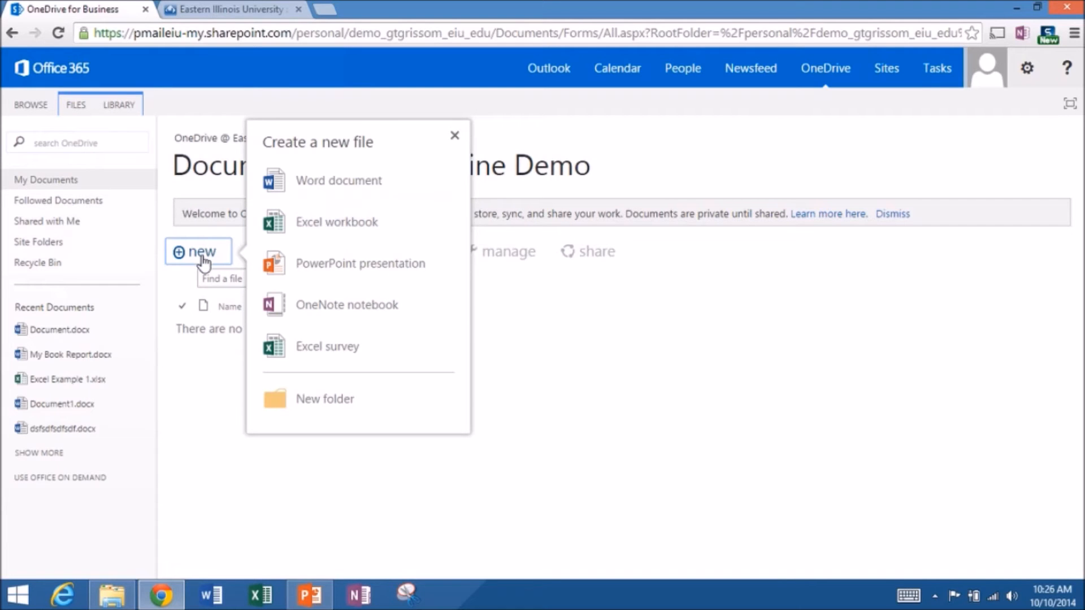
{"action": "mouse_move", "coordinate": [193, 260]}
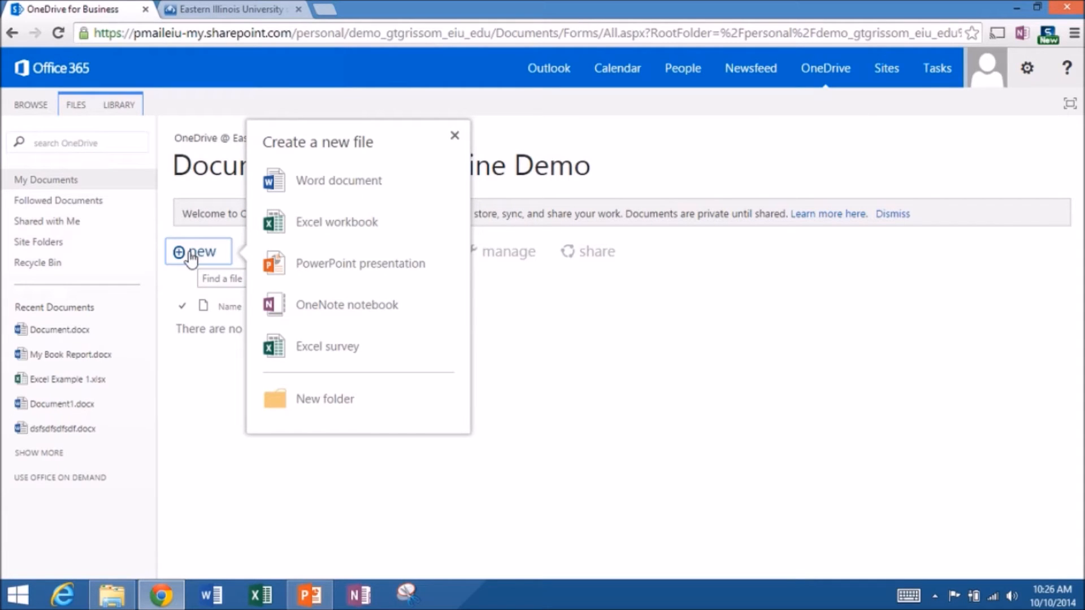
{"action": "mouse_move", "coordinate": [338, 181]}
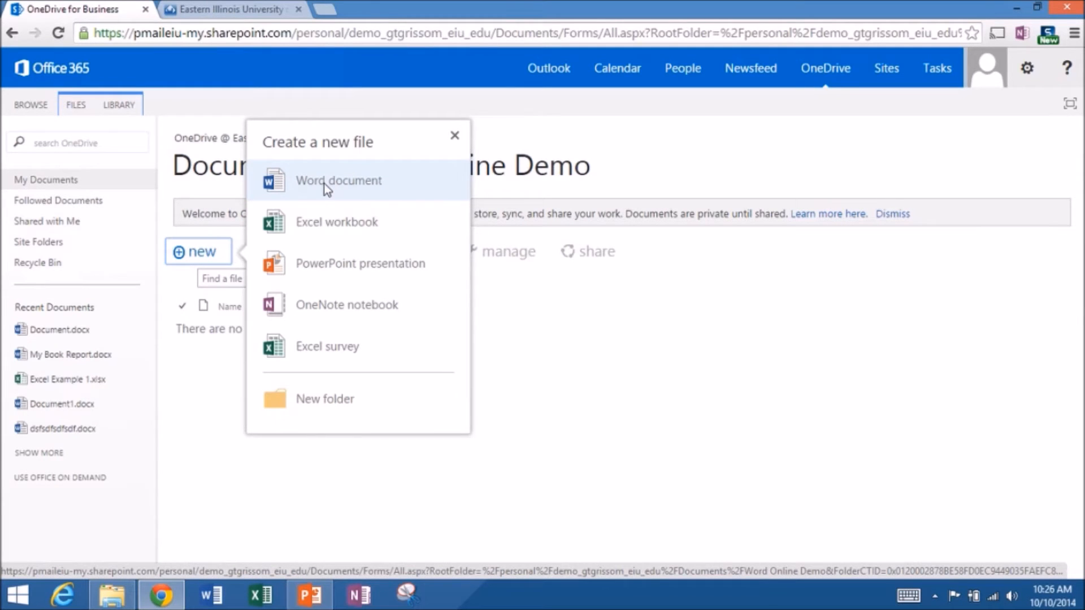
Create a new Word document and write 'Computer 1' as a 28-point heading.
{"action": "left_click", "coordinate": [338, 180]}
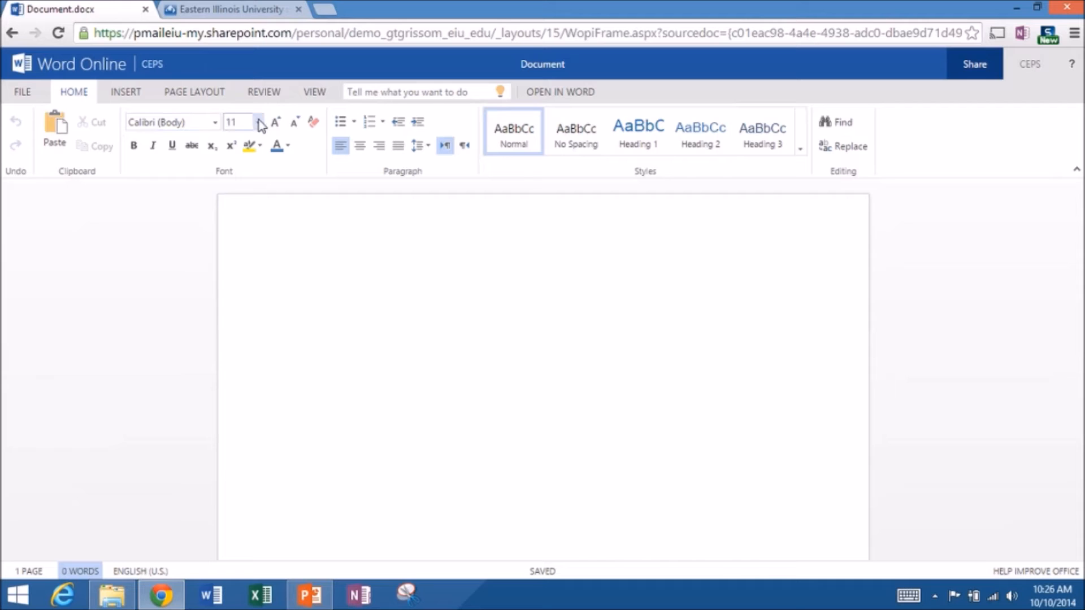
{"action": "left_click", "coordinate": [258, 122]}
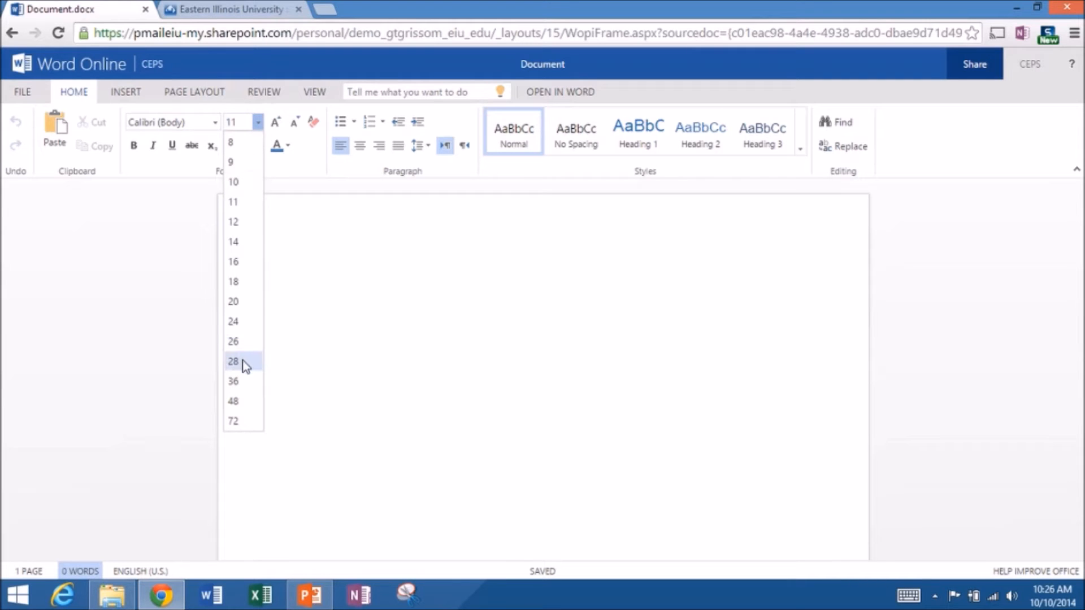
{"action": "left_click", "coordinate": [287, 146]}
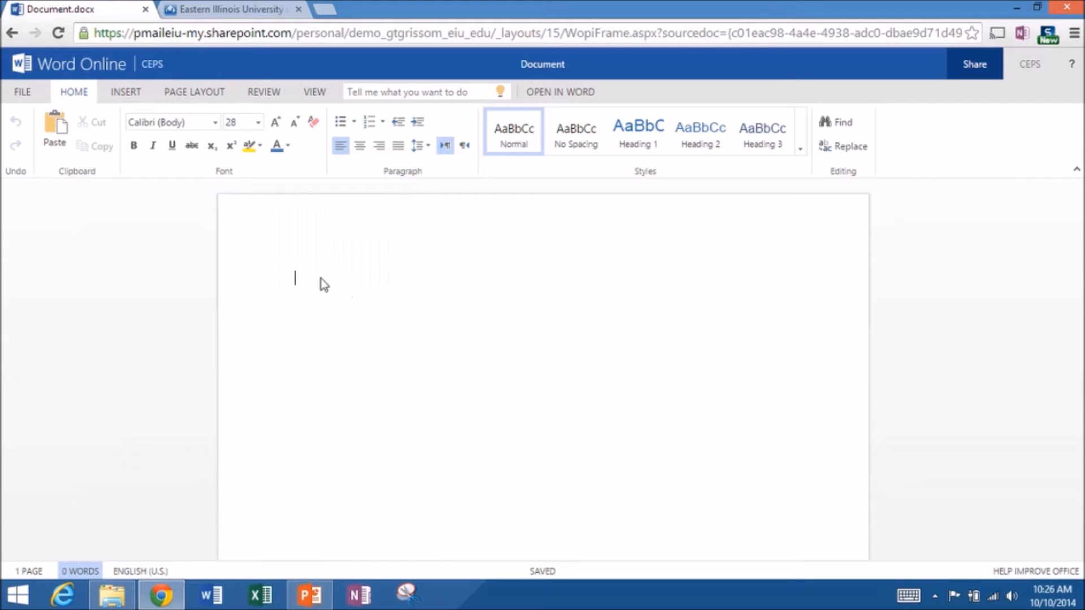
{"action": "mouse_move", "coordinate": [326, 317]}
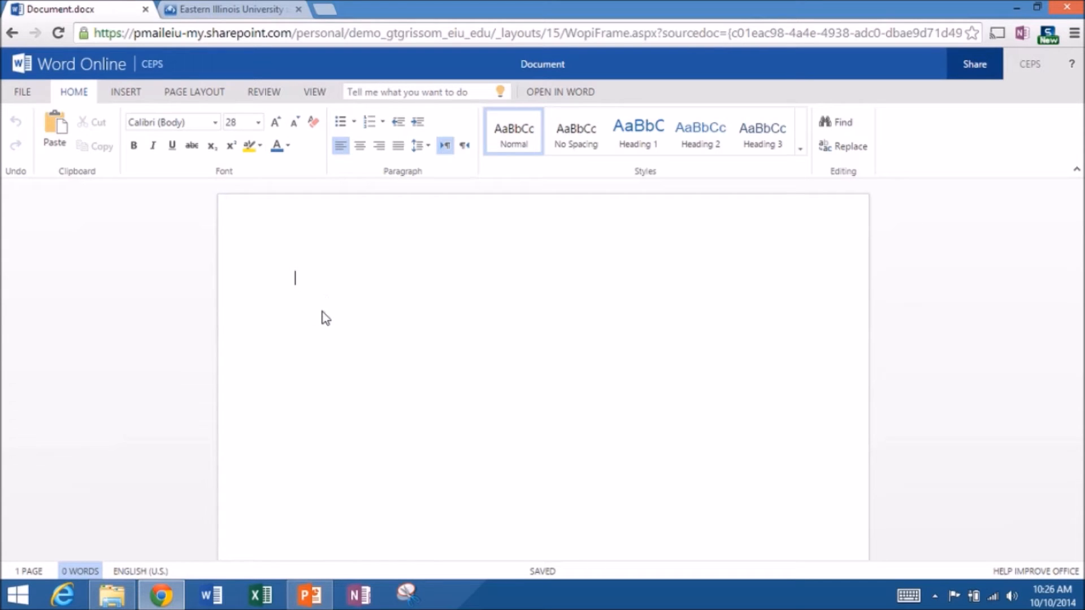
{"action": "type", "text": "Com"}
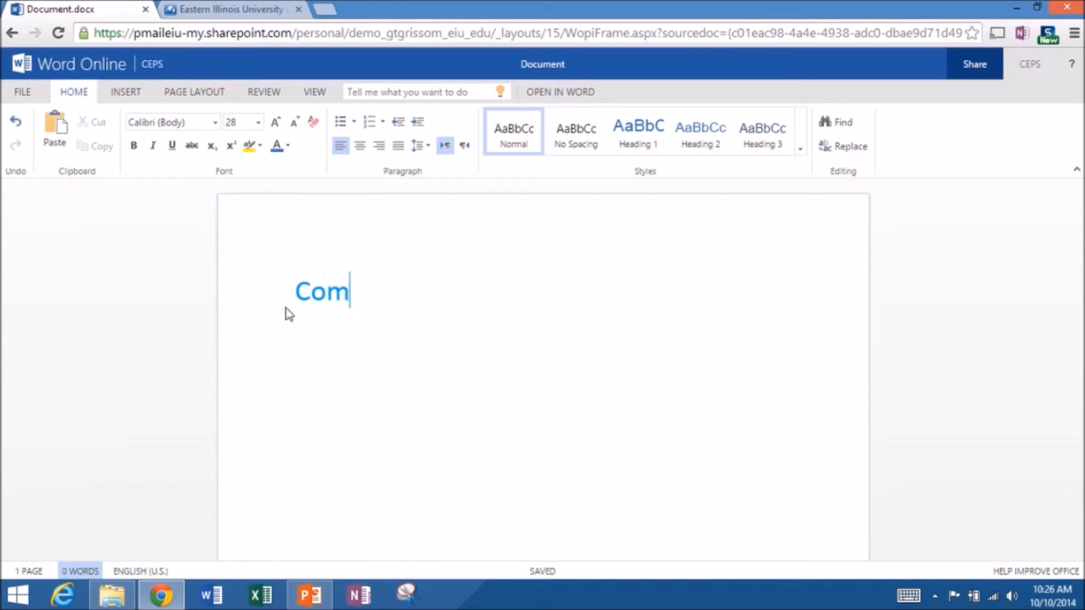
{"action": "type", "text": "puter 1"}
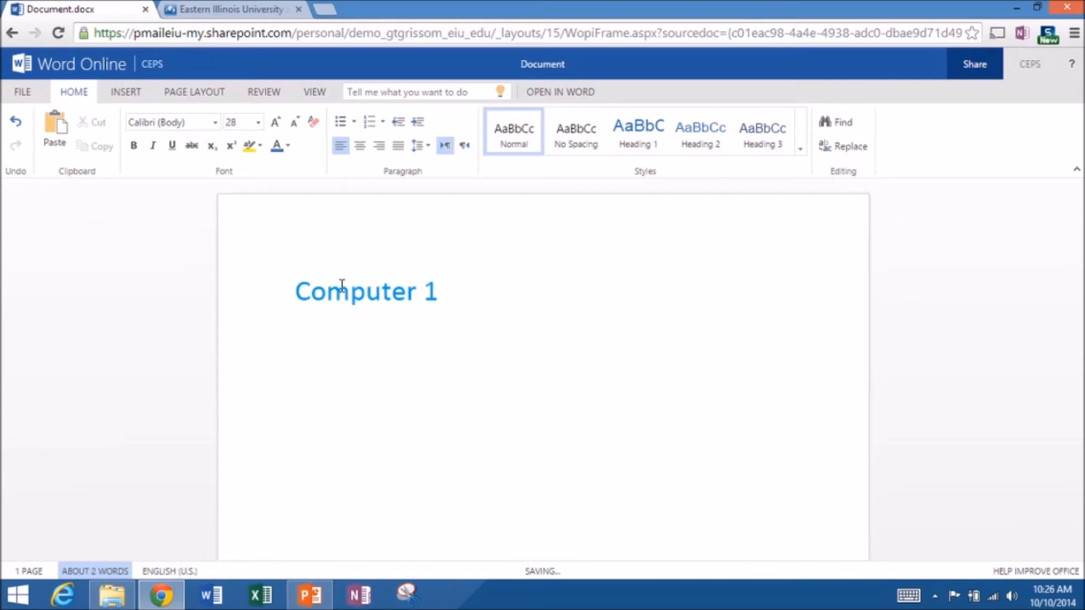
{"action": "mouse_move", "coordinate": [298, 276]}
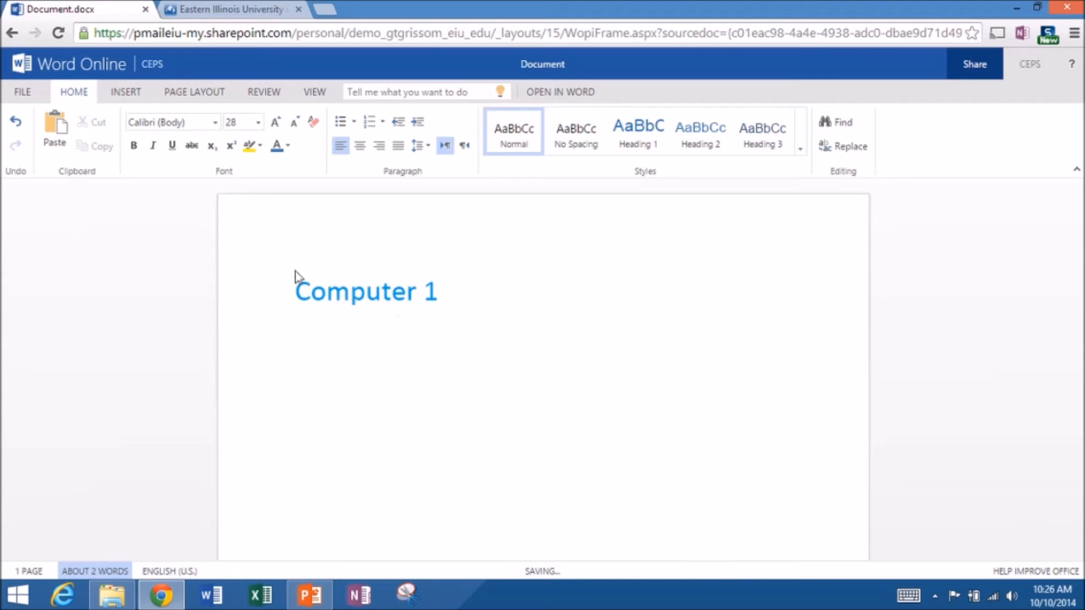
Return from Word Online to the Word Online Demo folder in OneDrive.
{"action": "left_click", "coordinate": [409, 349]}
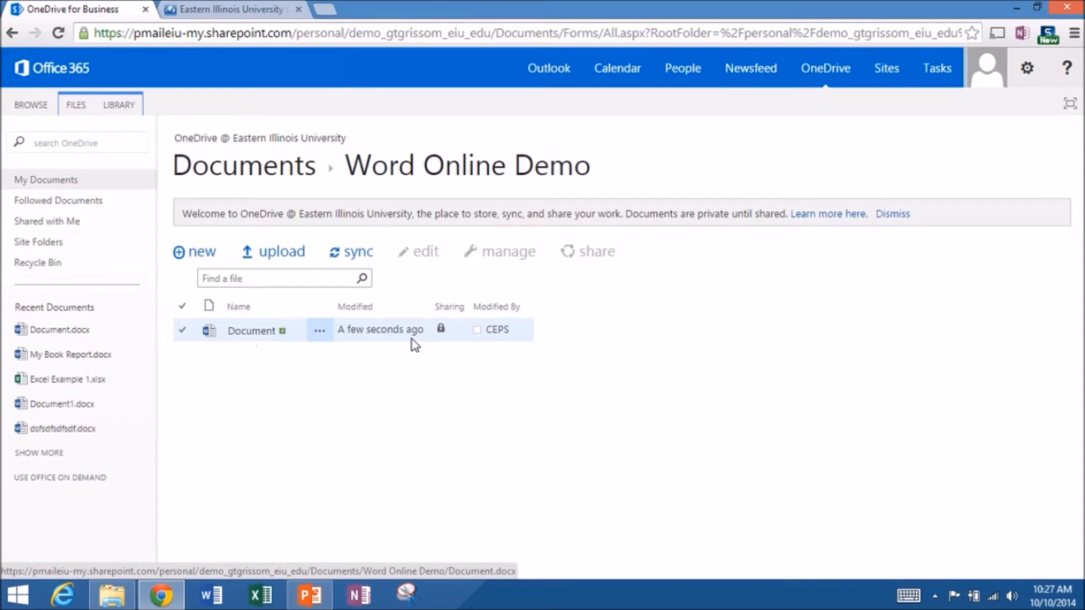
{"action": "mouse_move", "coordinate": [440, 329]}
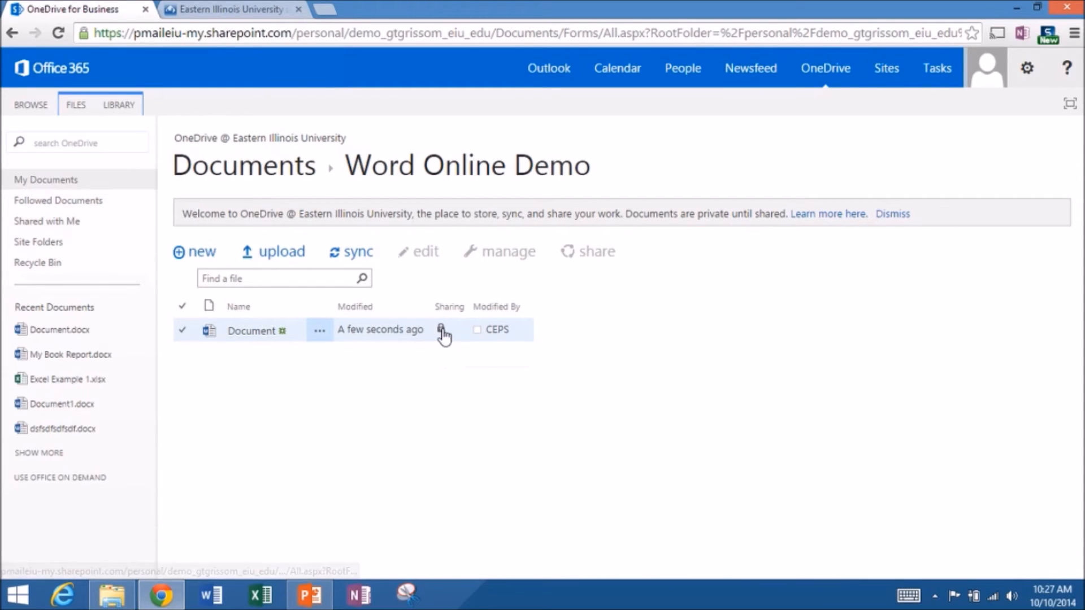
Invite the ITC EIU outlook address to the Document with Can edit permission.
{"action": "left_click", "coordinate": [442, 329]}
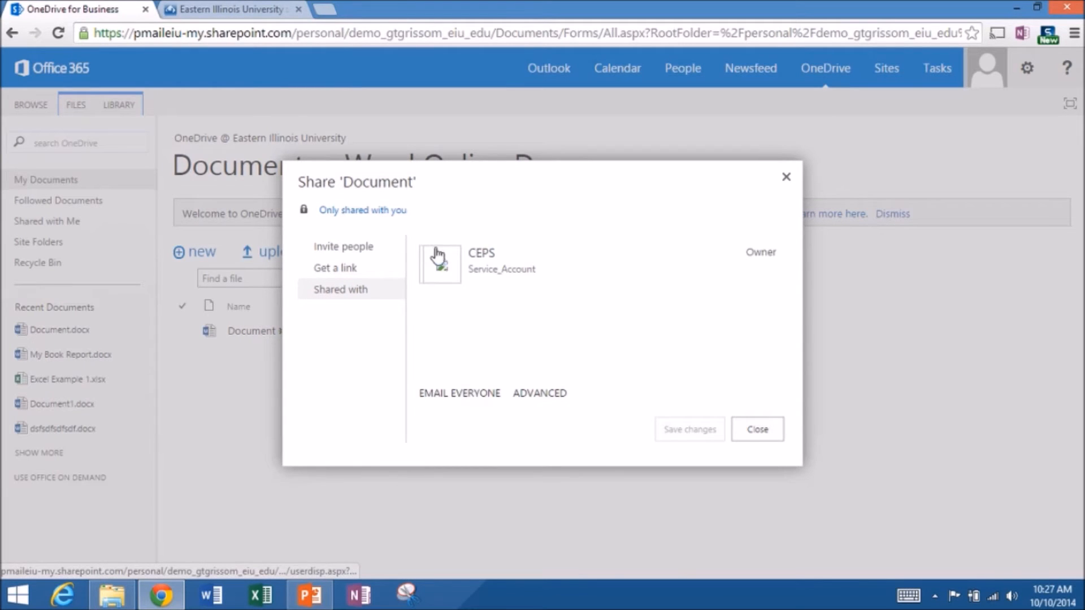
{"action": "left_click", "coordinate": [344, 245]}
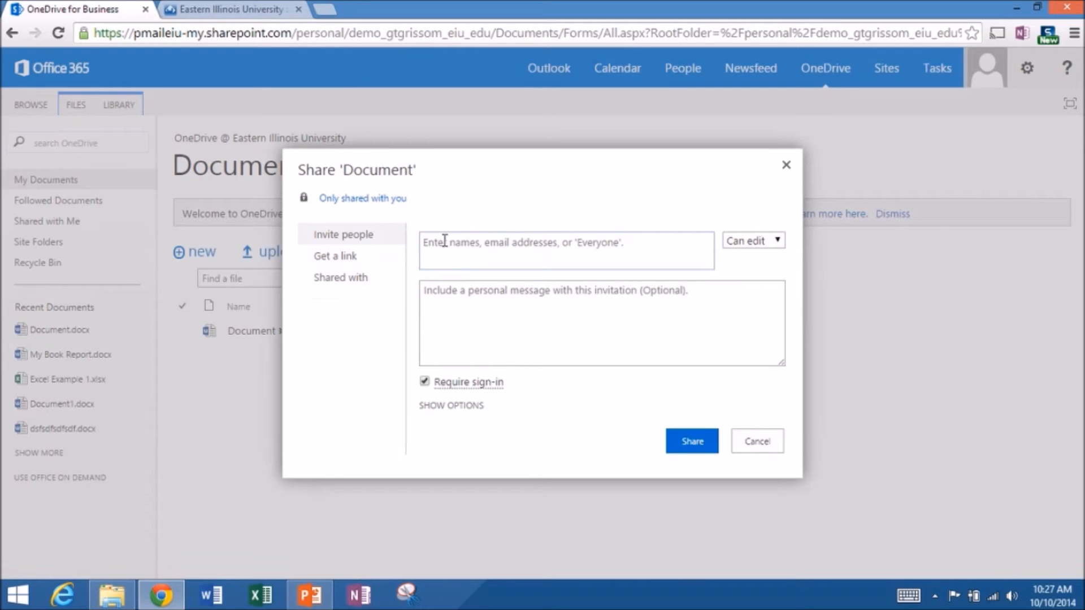
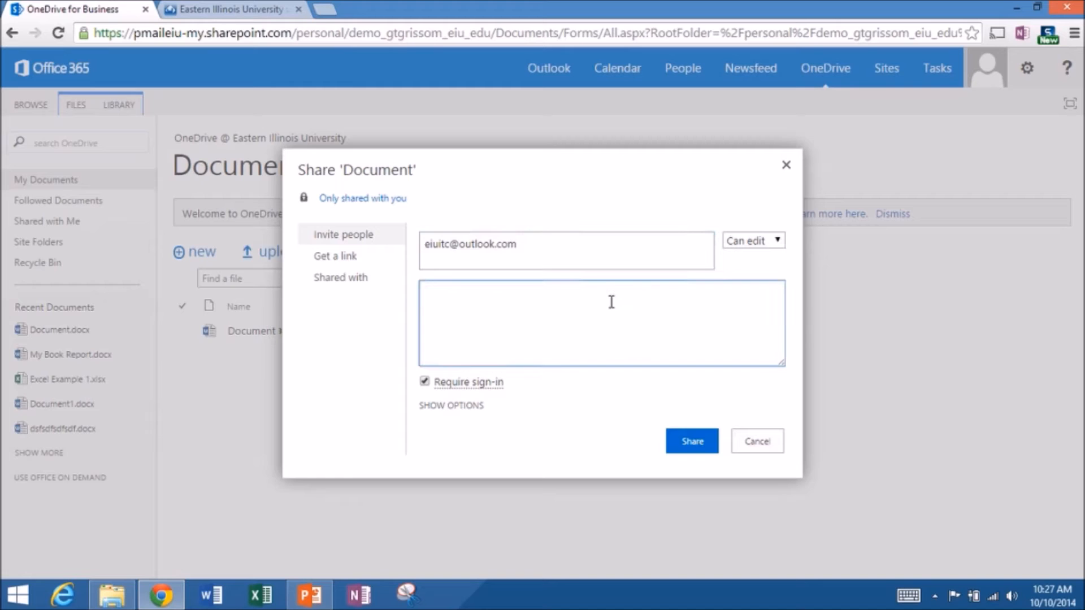
Add the note 'Here is a shared document, you can edit' and send the invitation.
{"action": "type", "text": "Here"}
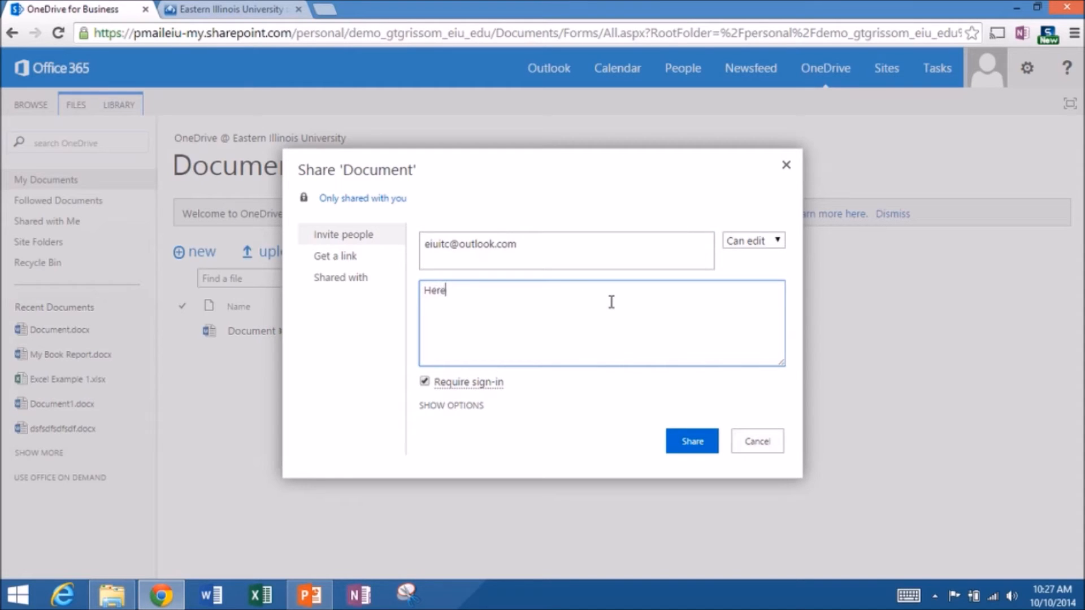
{"action": "type", "text": "is a shared"}
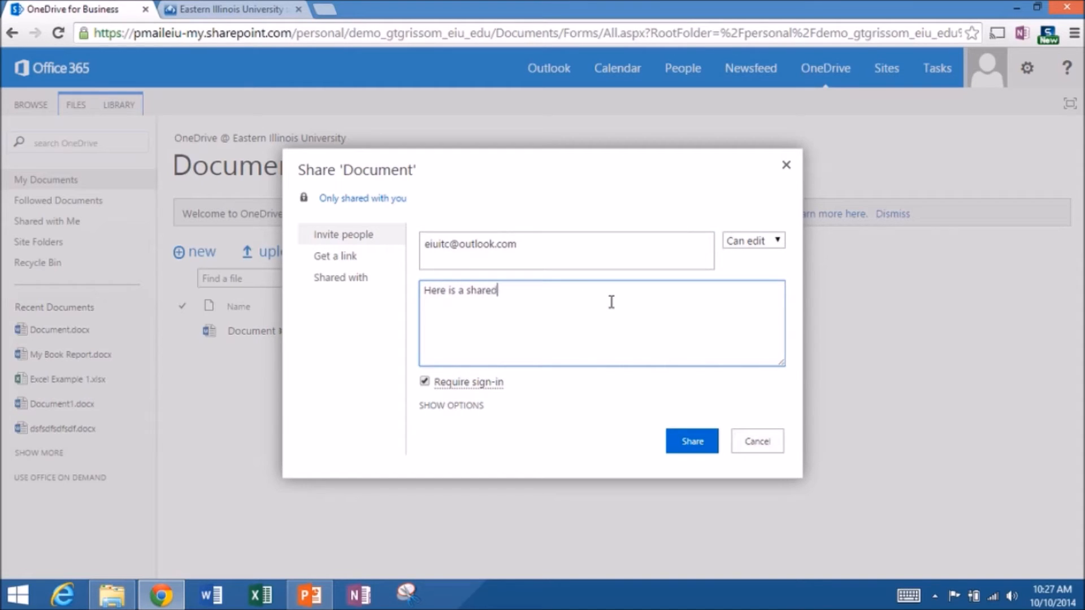
{"action": "type", "text": "docu"}
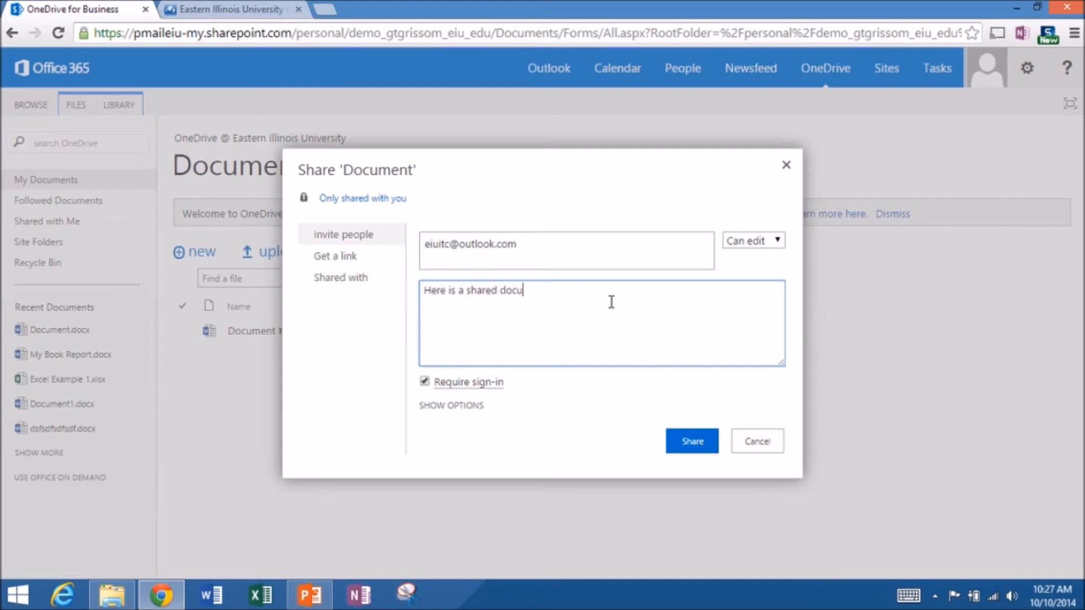
{"action": "type", "text": "ment, you"}
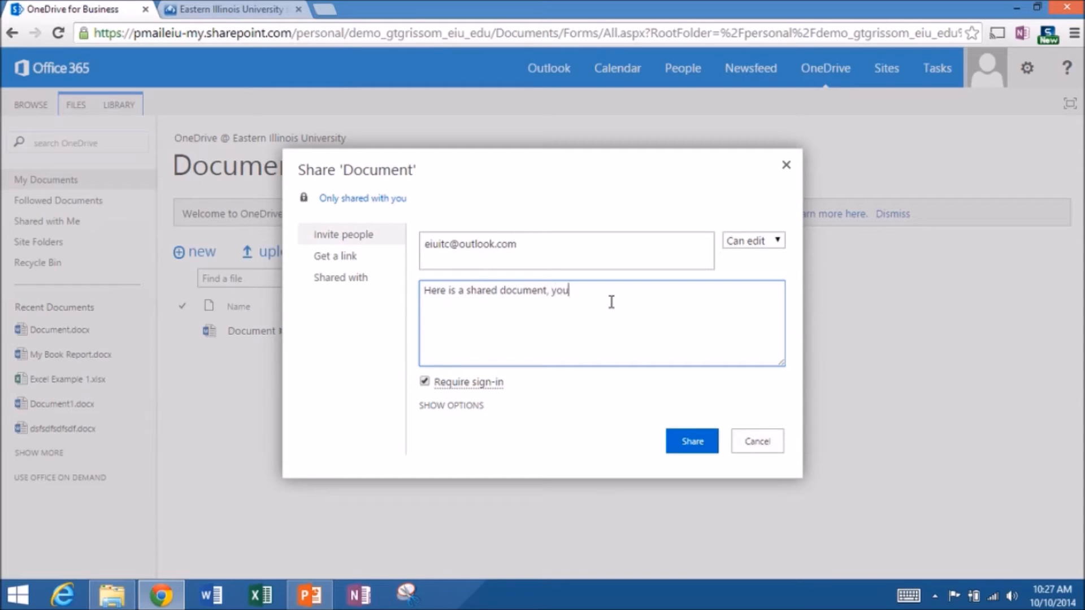
{"action": "type", "text": "can edit"}
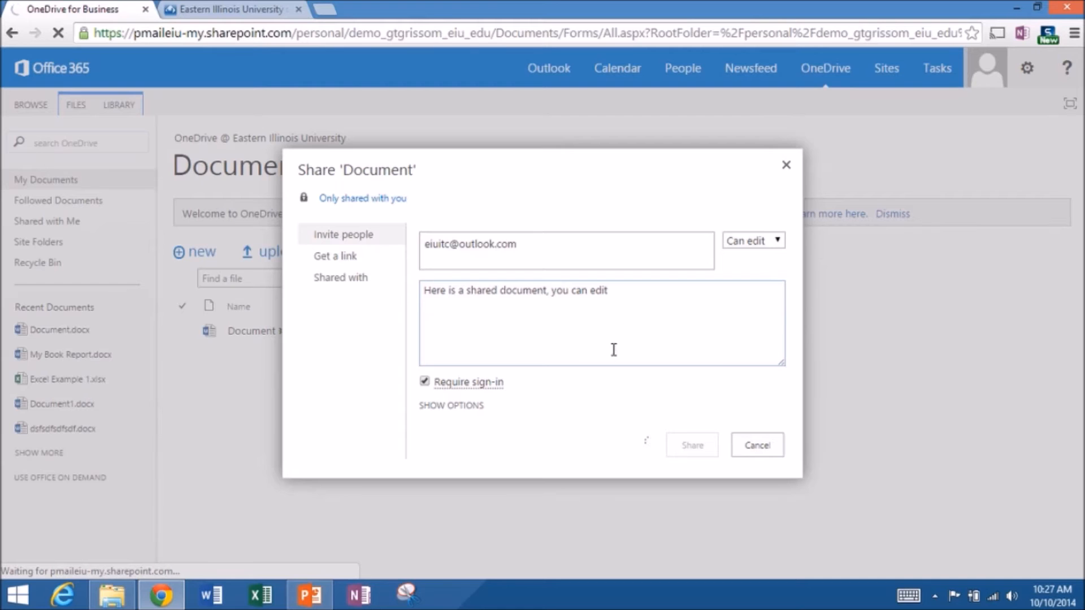
{"action": "left_click", "coordinate": [692, 445]}
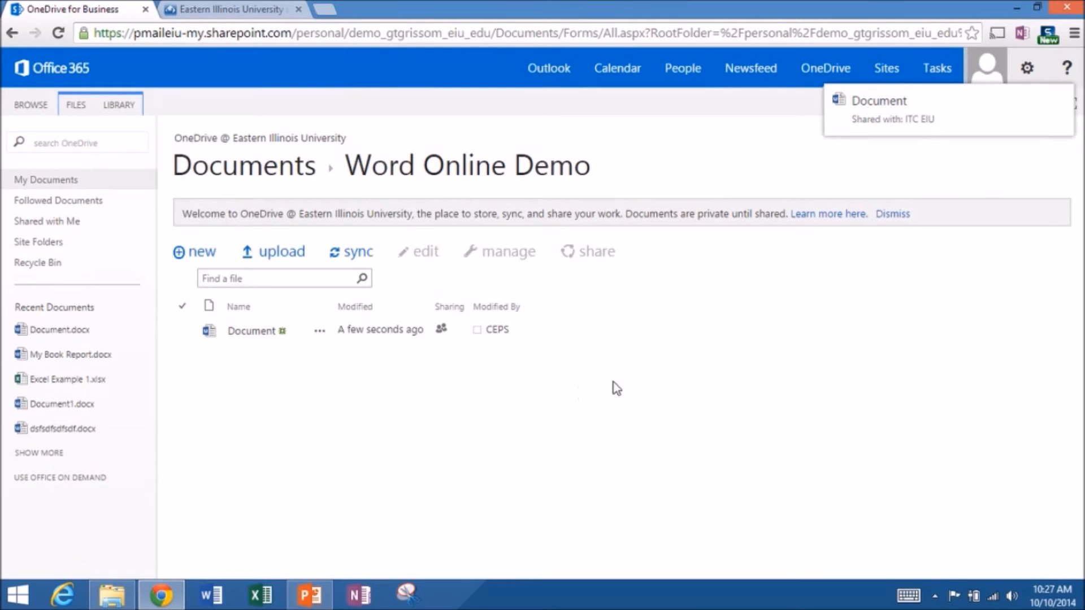
{"action": "mouse_move", "coordinate": [479, 561]}
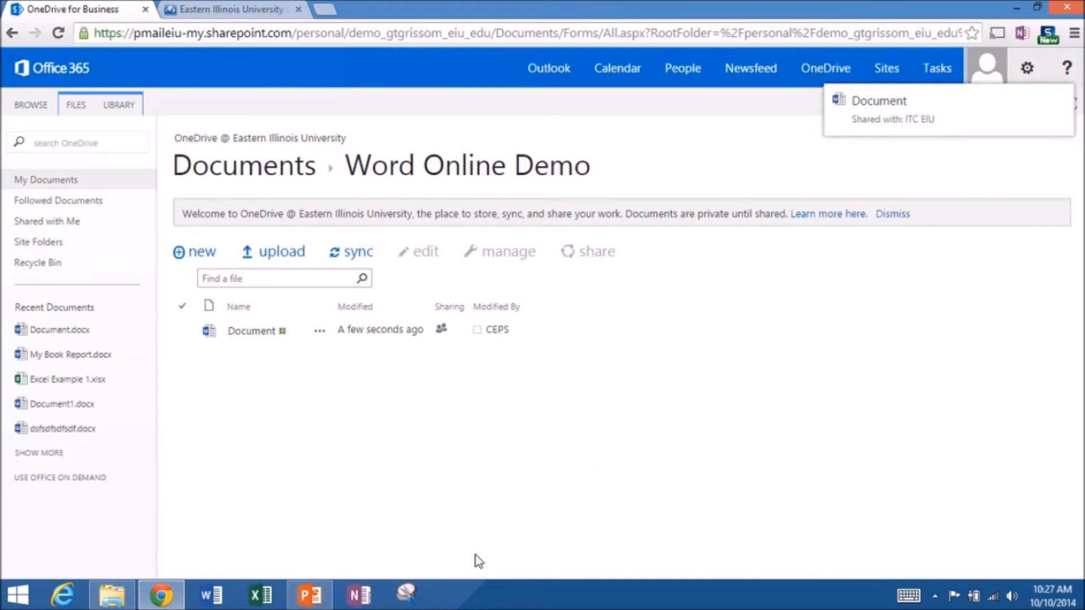
{"action": "mouse_move", "coordinate": [414, 536]}
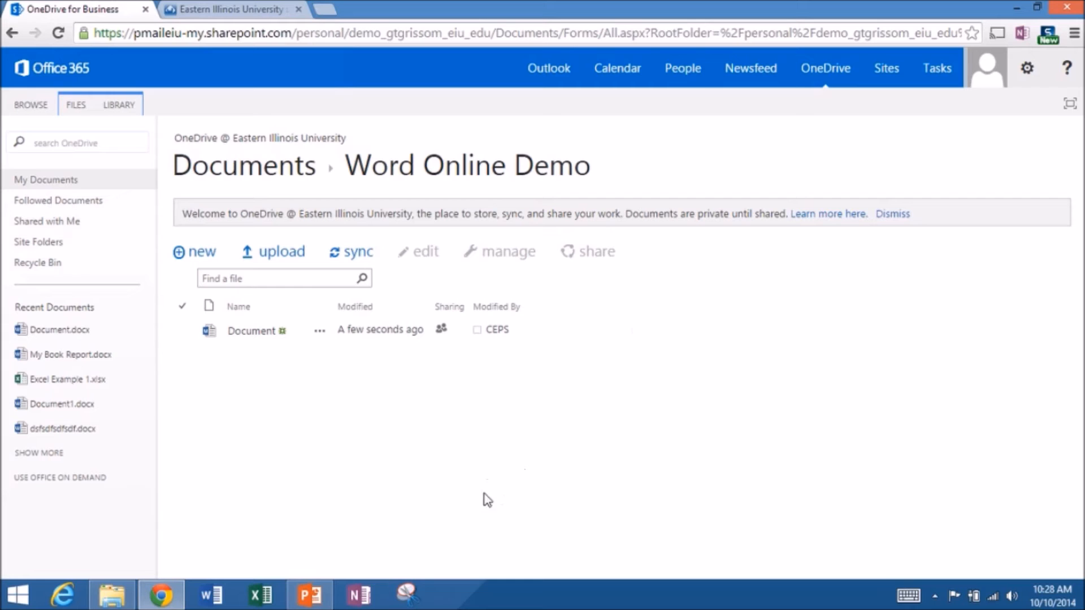
{"action": "mouse_move", "coordinate": [252, 332]}
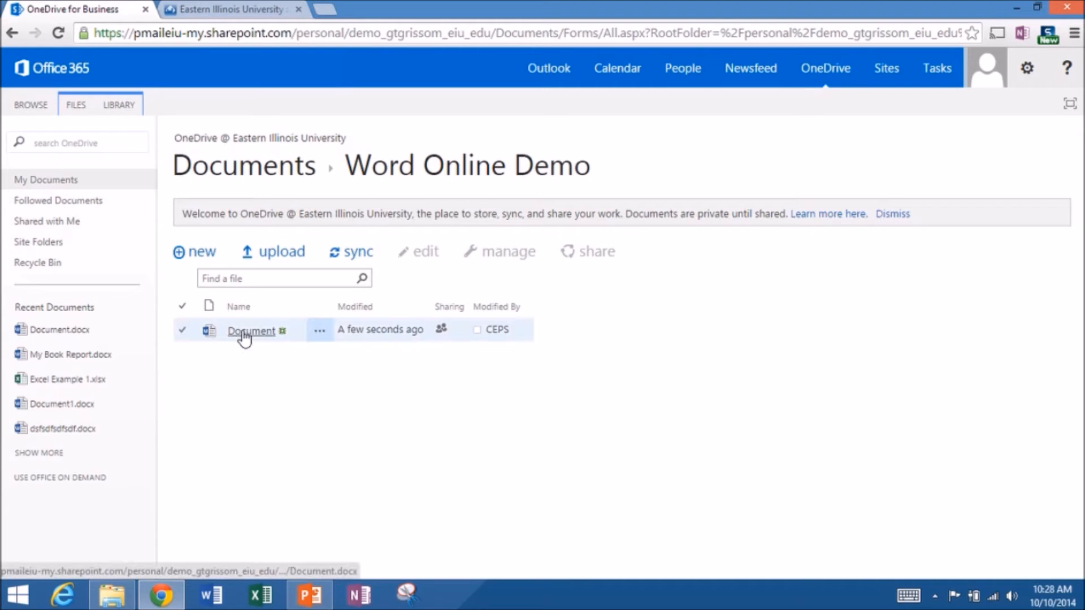
Reopen the shared Document from the folder list.
{"action": "left_click", "coordinate": [251, 331]}
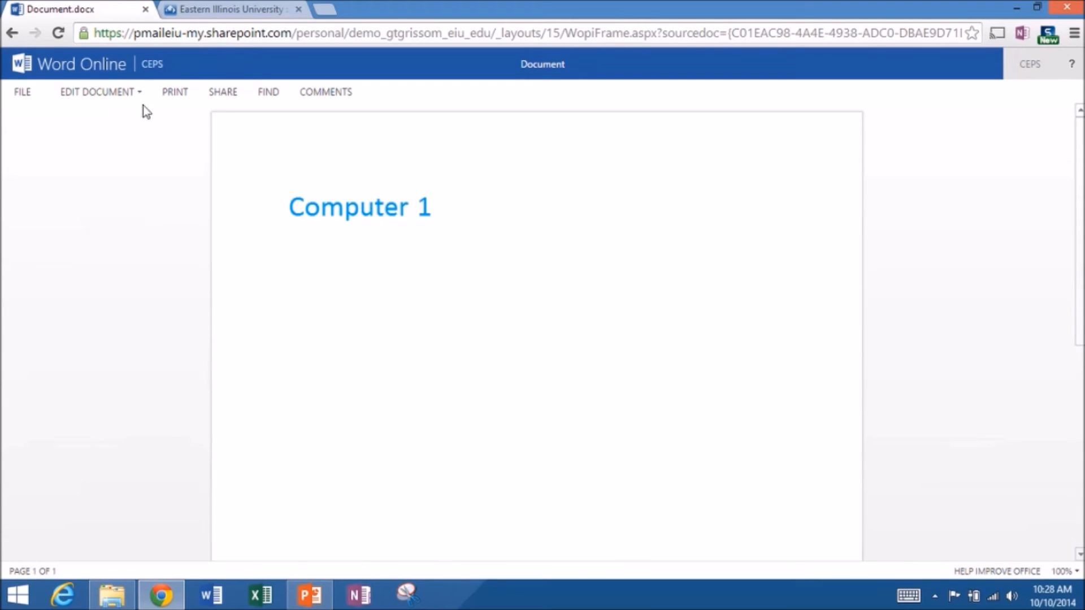
{"action": "mouse_move", "coordinate": [480, 232]}
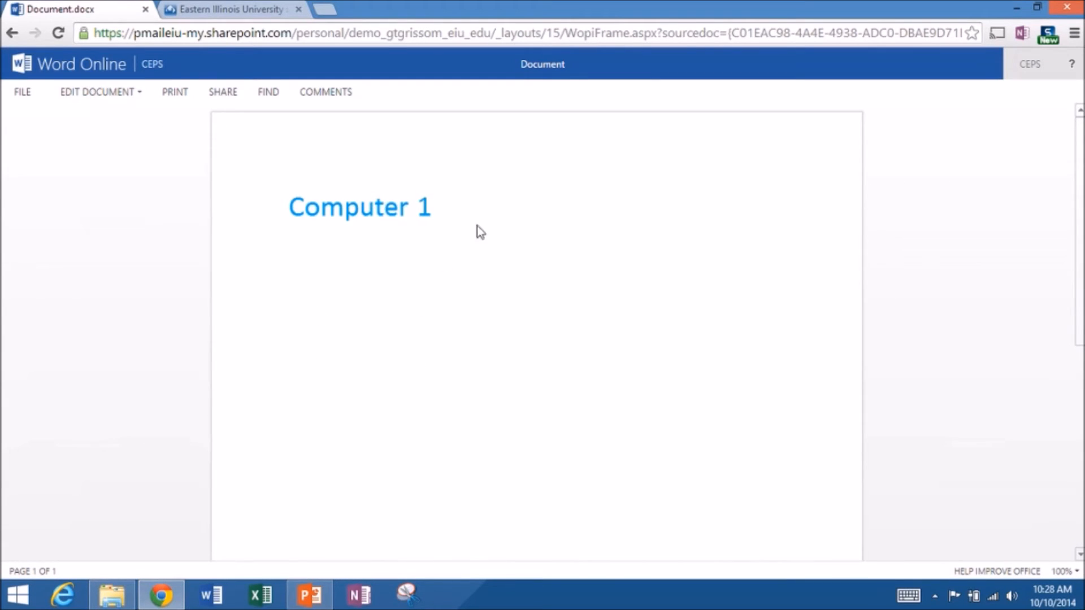
Switch the Document from read view to editing in Word Online.
{"action": "left_click", "coordinate": [97, 92]}
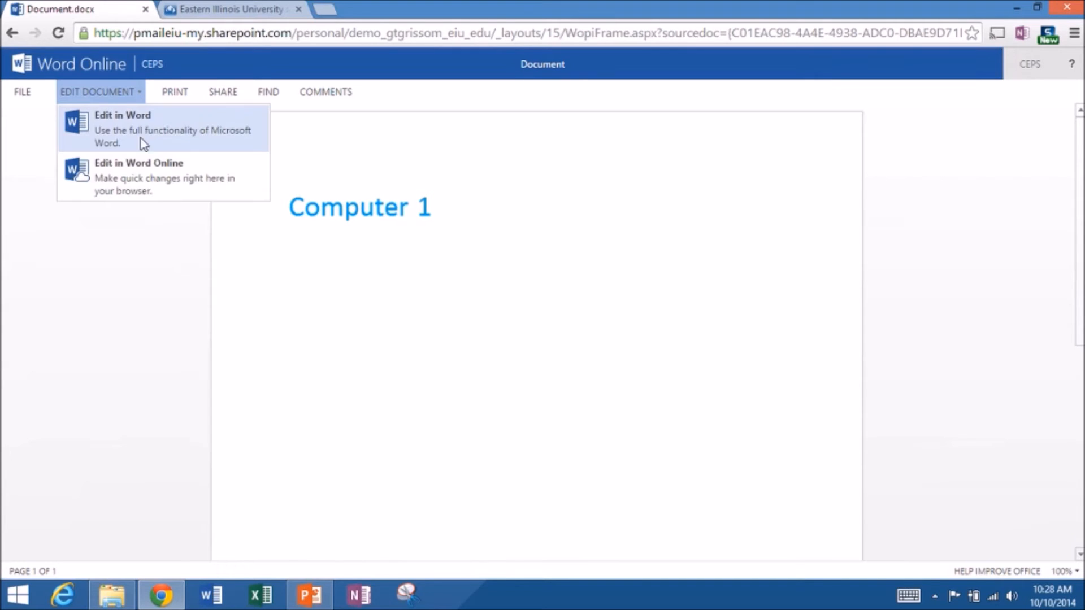
{"action": "mouse_move", "coordinate": [135, 179]}
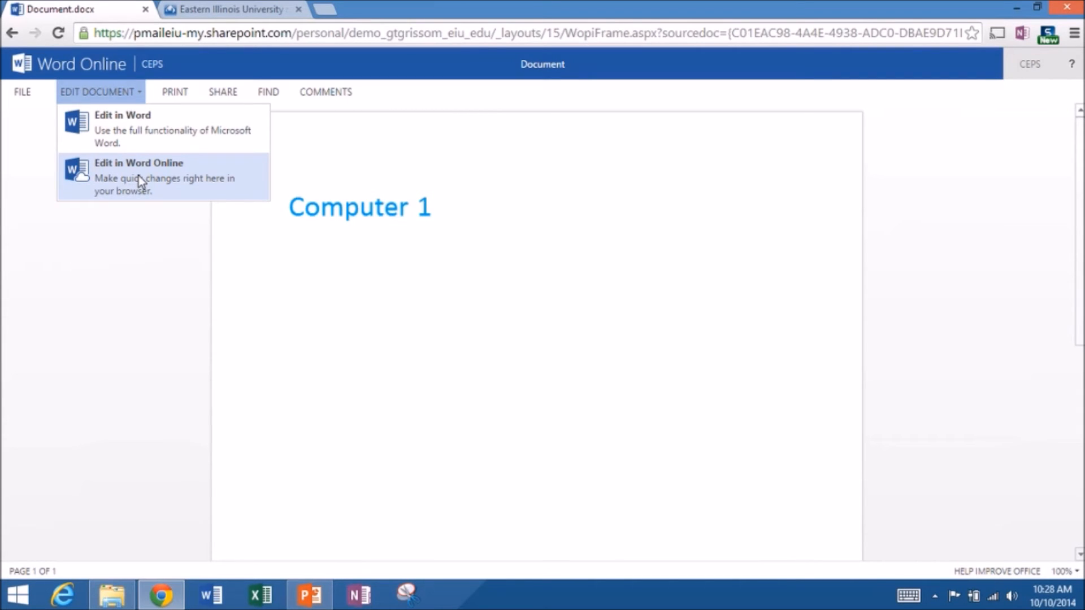
{"action": "left_click", "coordinate": [138, 177]}
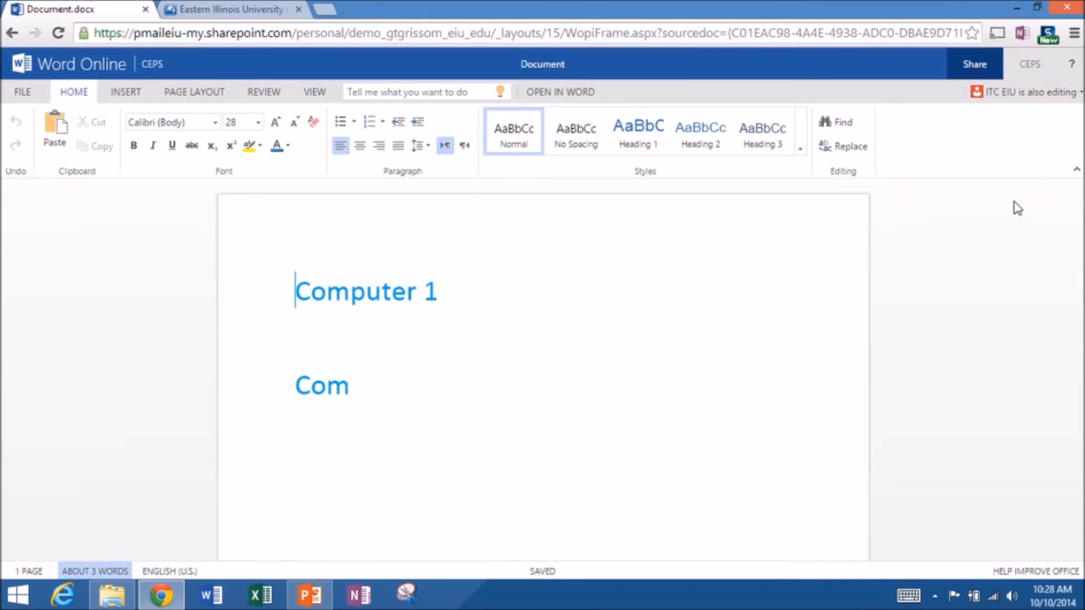
{"action": "mouse_move", "coordinate": [735, 369]}
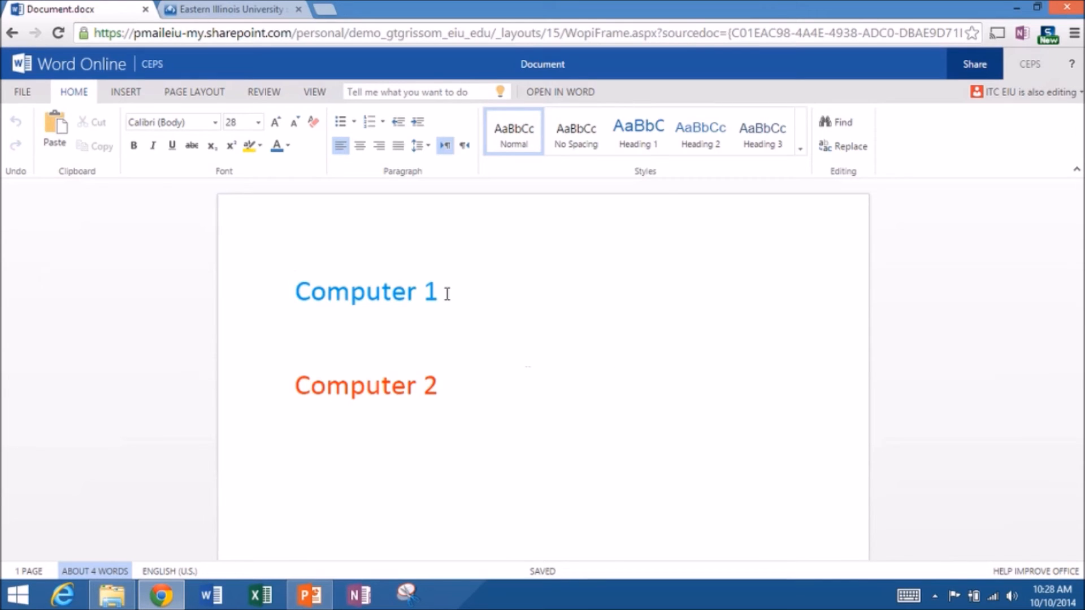
Write a new line about TechTalk4Teachers and 'Welcome to the ITC' below Computer 1.
{"action": "key", "text": "enter"}
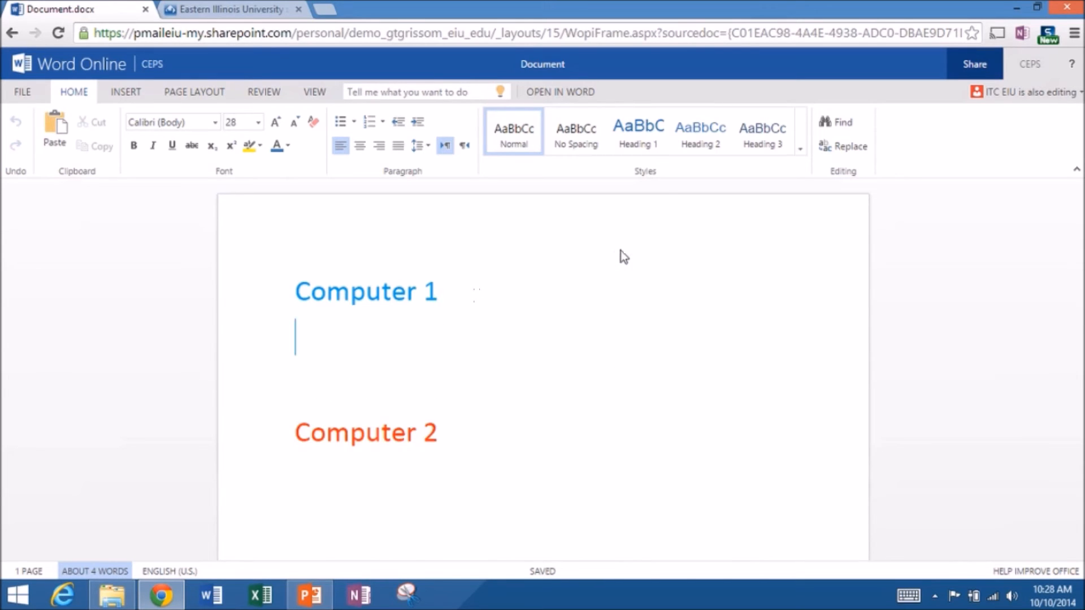
{"action": "type", "text": "This is"}
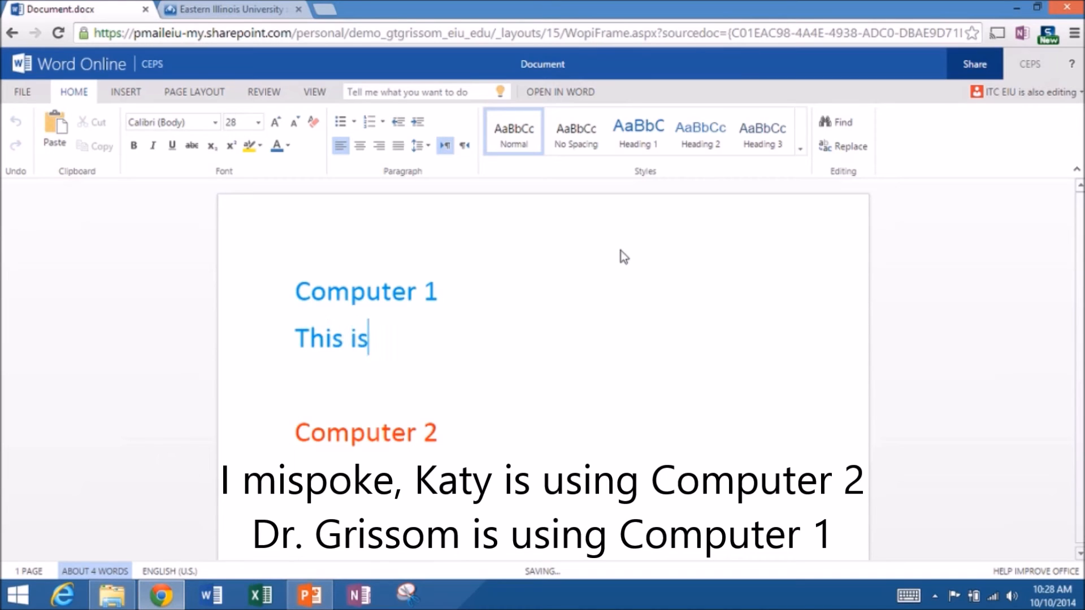
{"action": "type", "text": "an example"}
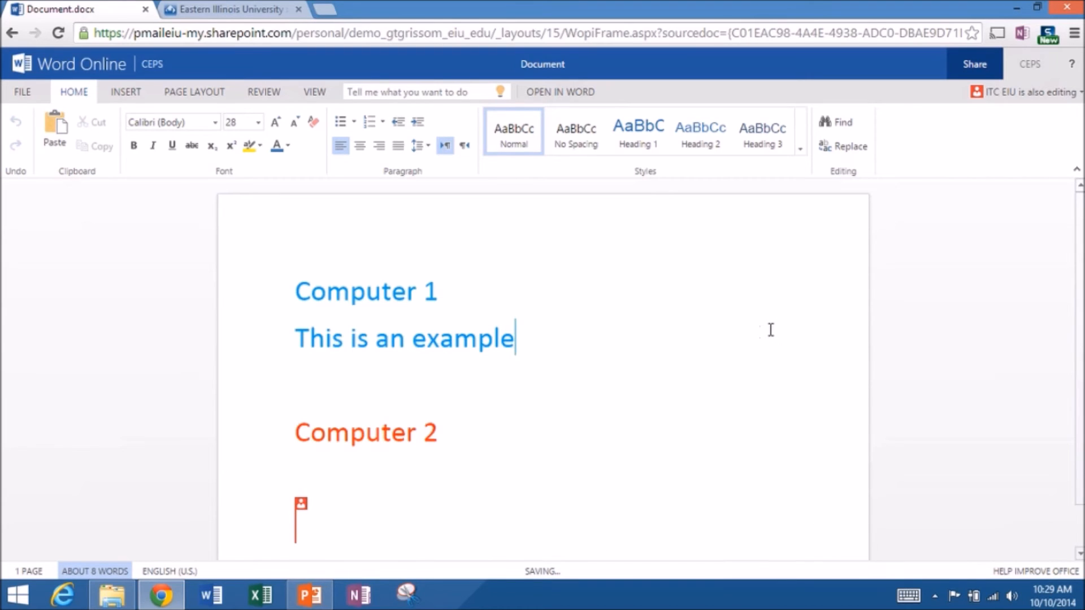
{"action": "type", "text": "TechTaslk4Te"}
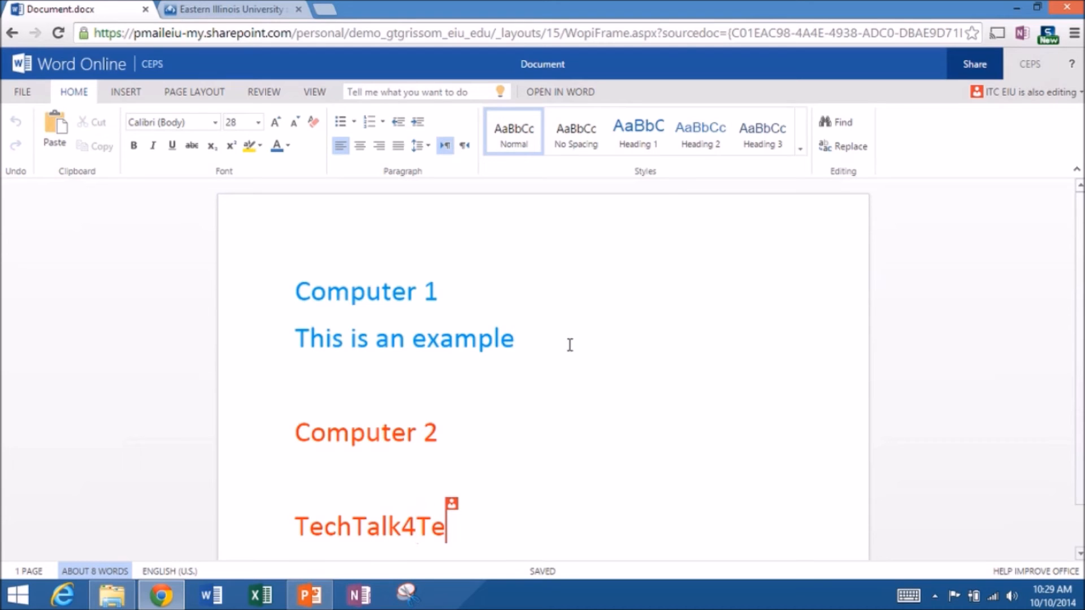
{"action": "type", "text": "acher"}
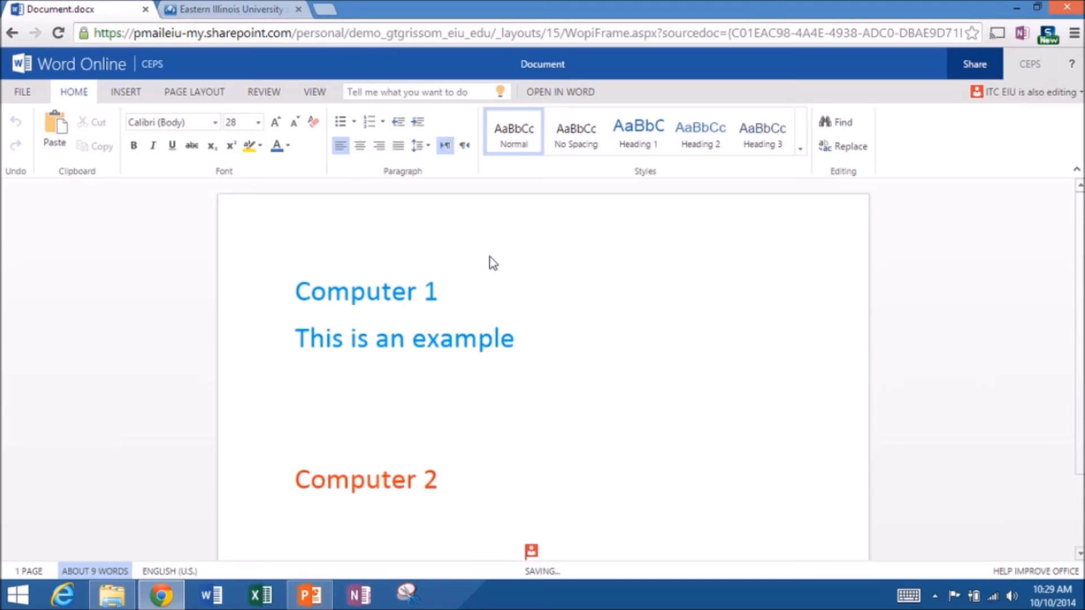
{"action": "type", "text": "TechTalk4Teachers"}
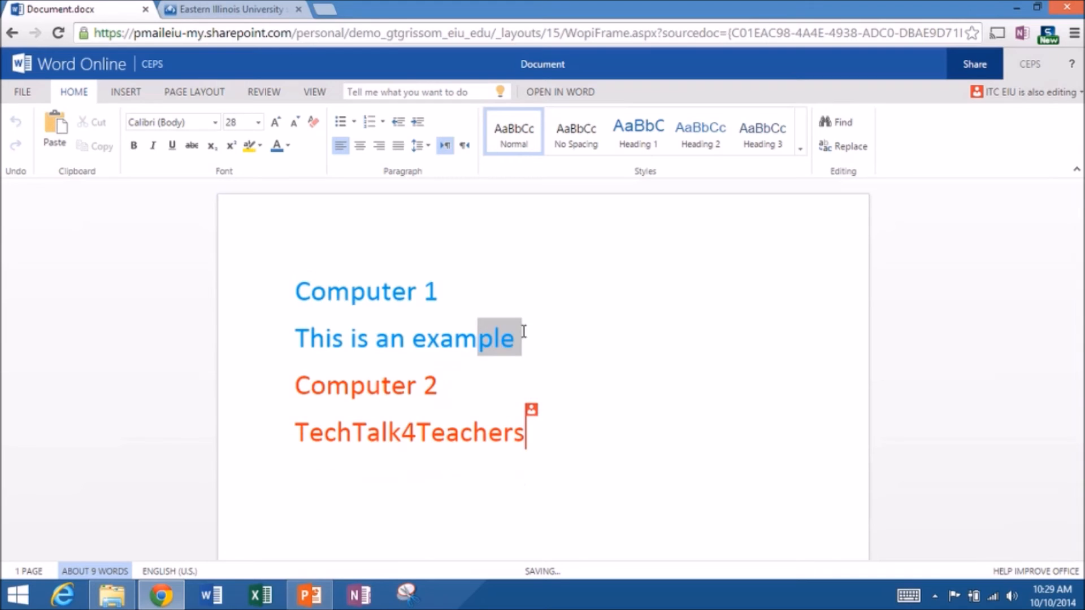
{"action": "type", "text": "Wel"}
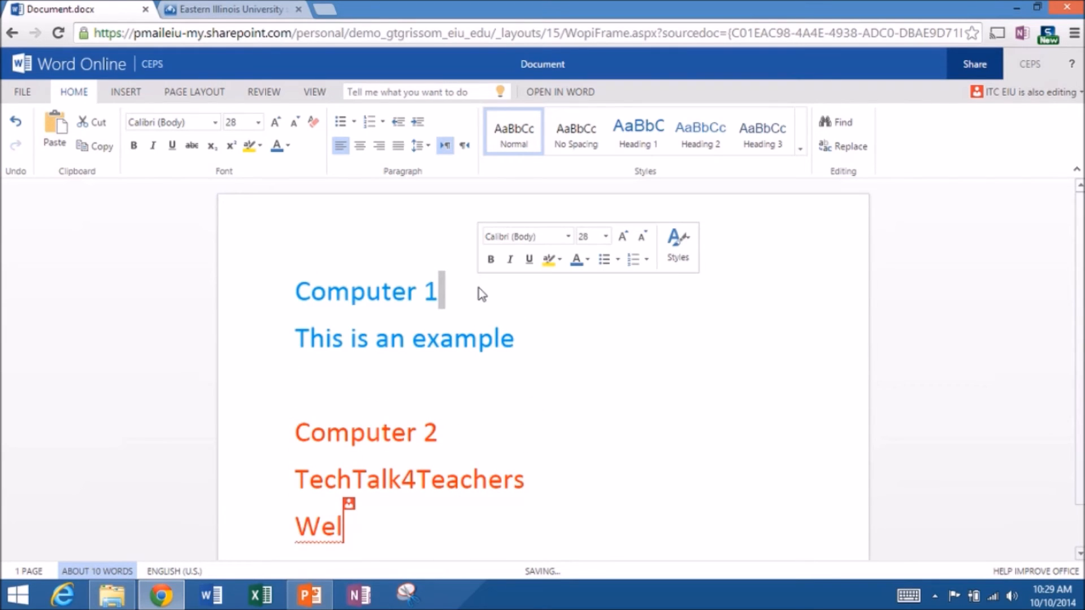
{"action": "type", "text": "come to the"}
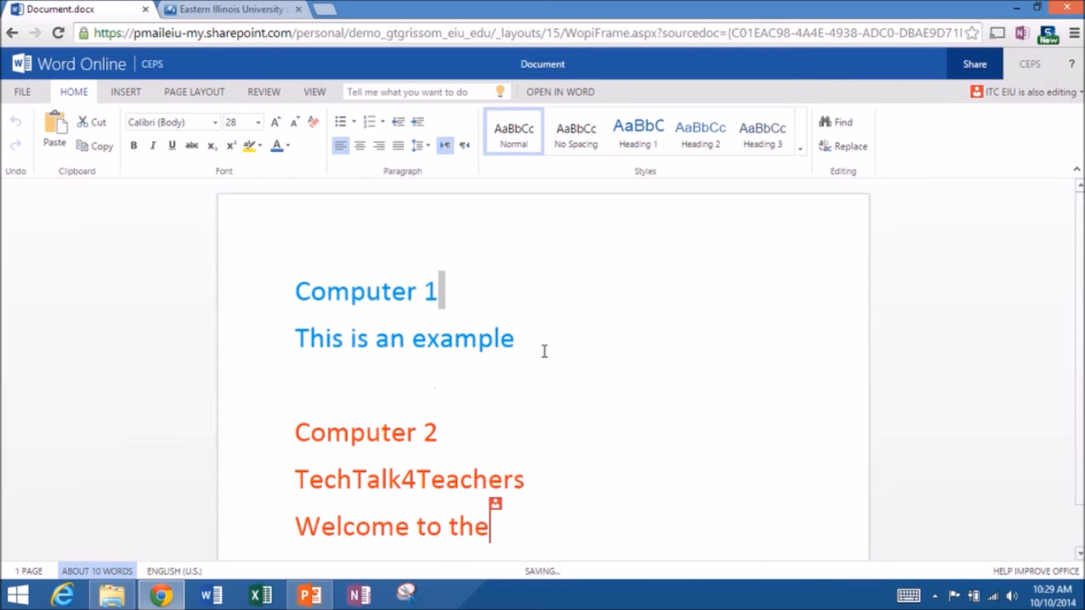
{"action": "type", "text": "ITC"}
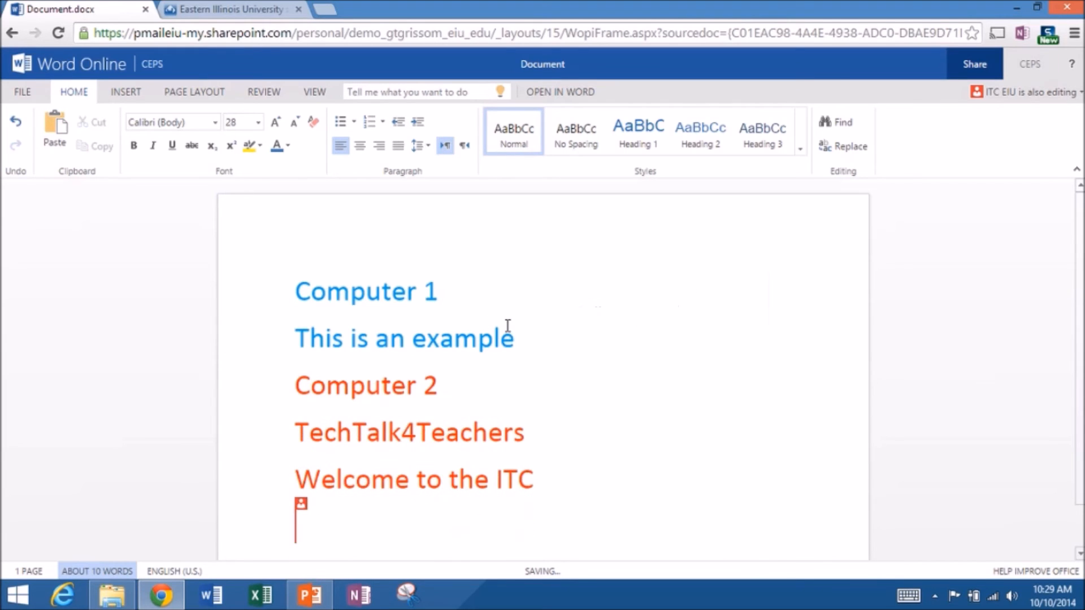
Continue with ', this is a test of the coauthoring' while the co-author adds 'Technology Pick of the week'.
{"action": "type", "text": ","}
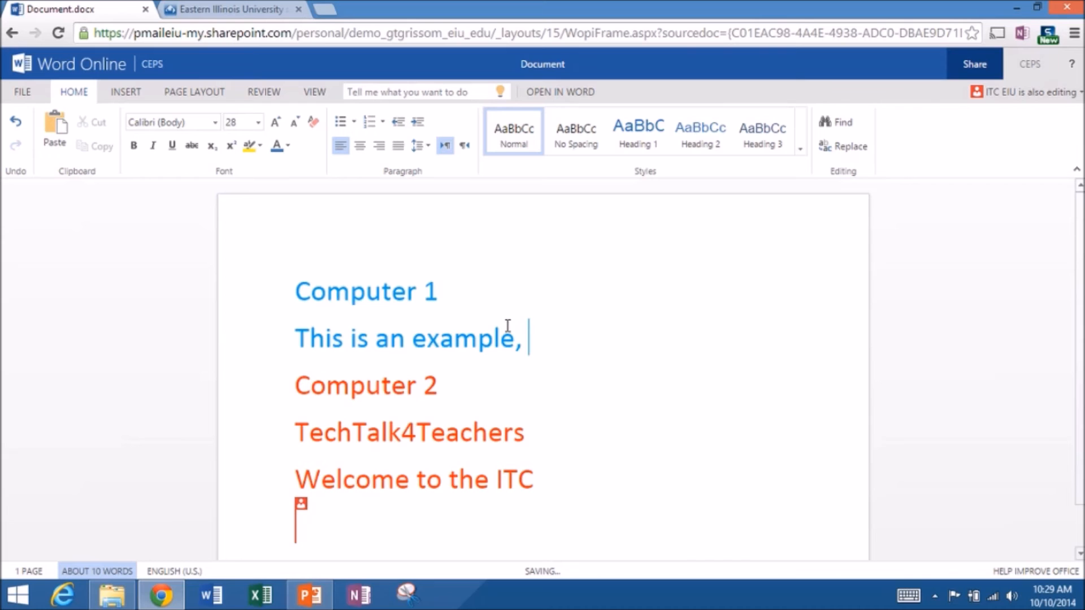
{"action": "type", "text": "this is"}
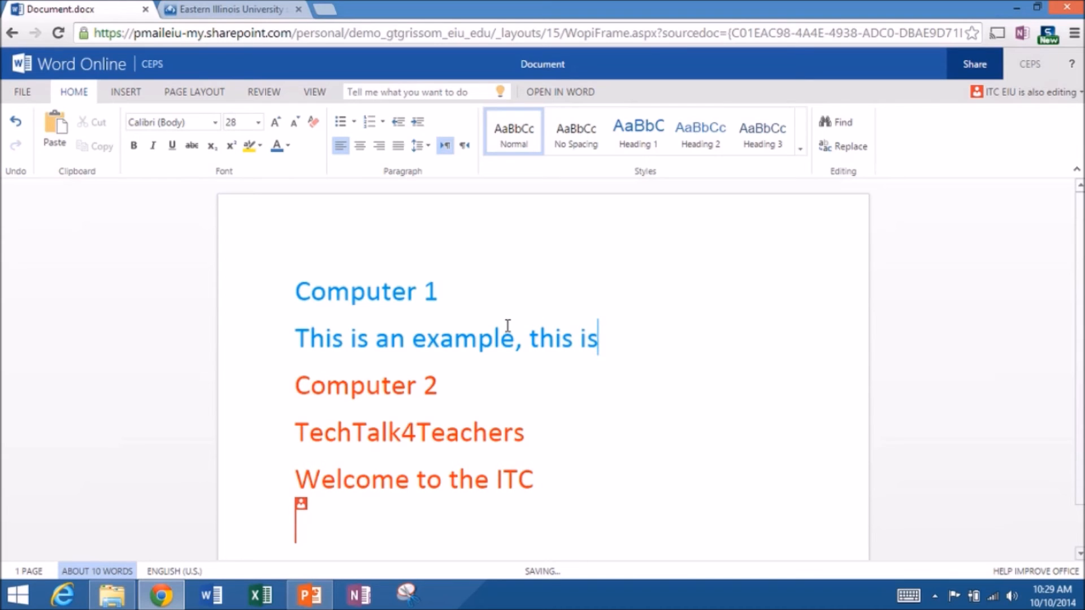
{"action": "type", "text": "a test of"}
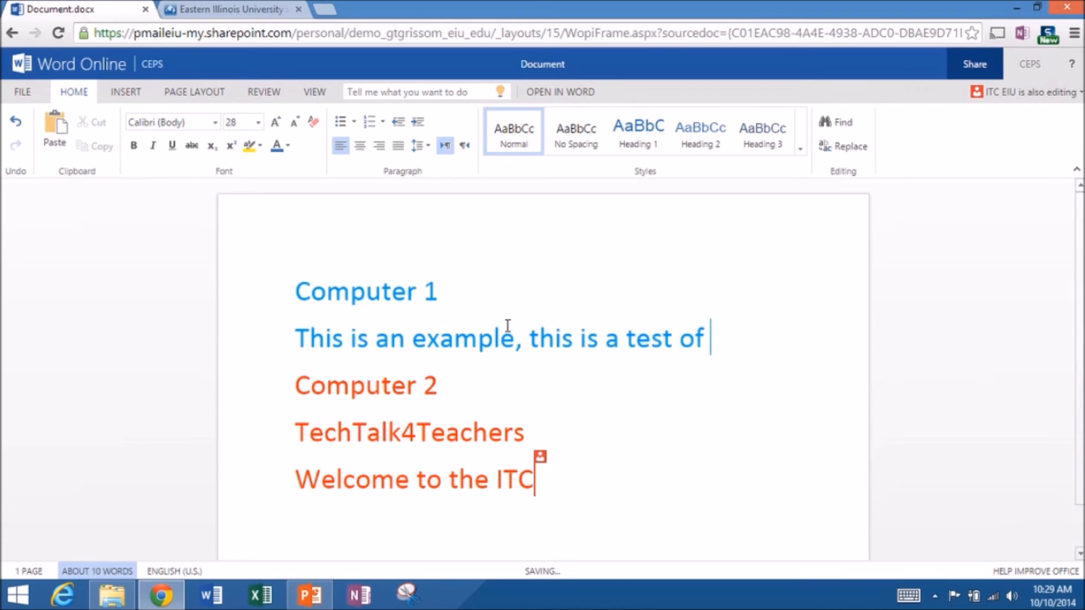
{"action": "type", "text": "the coauth"}
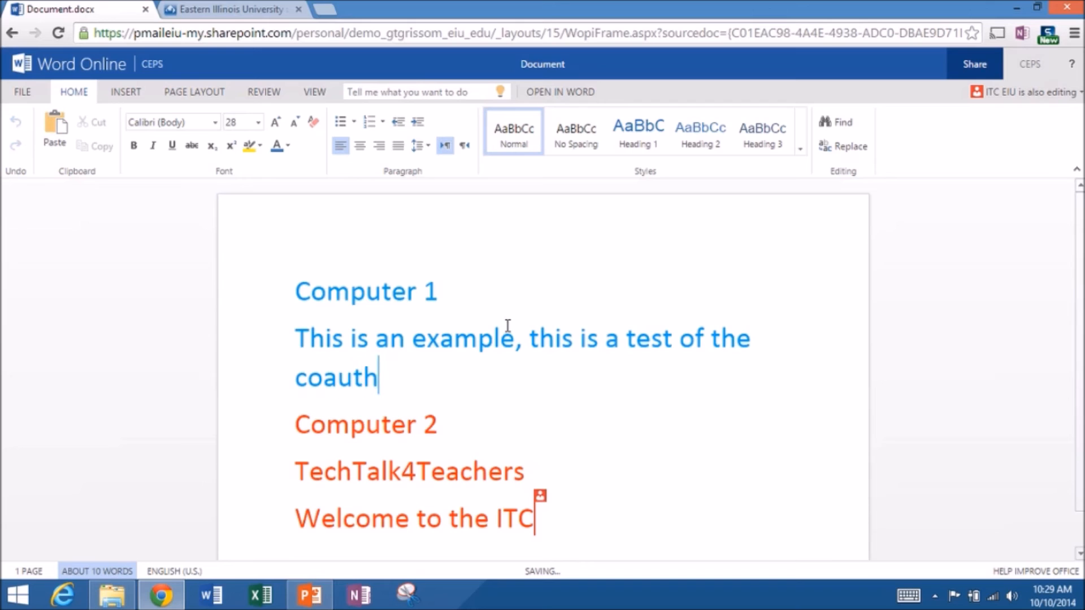
{"action": "type", "text": "oring"}
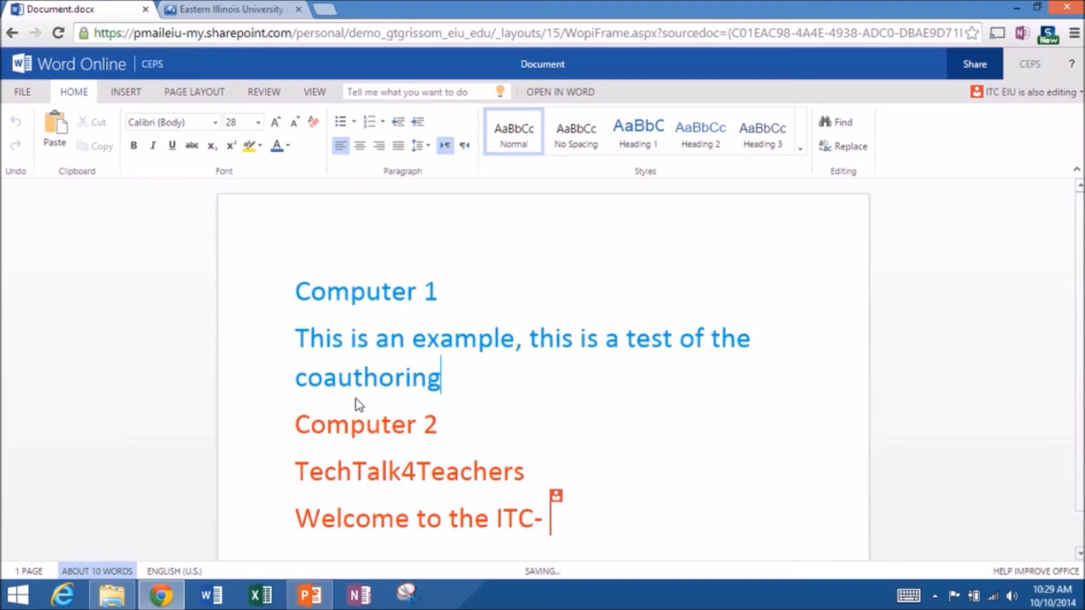
{"action": "type", "text": "Technology"}
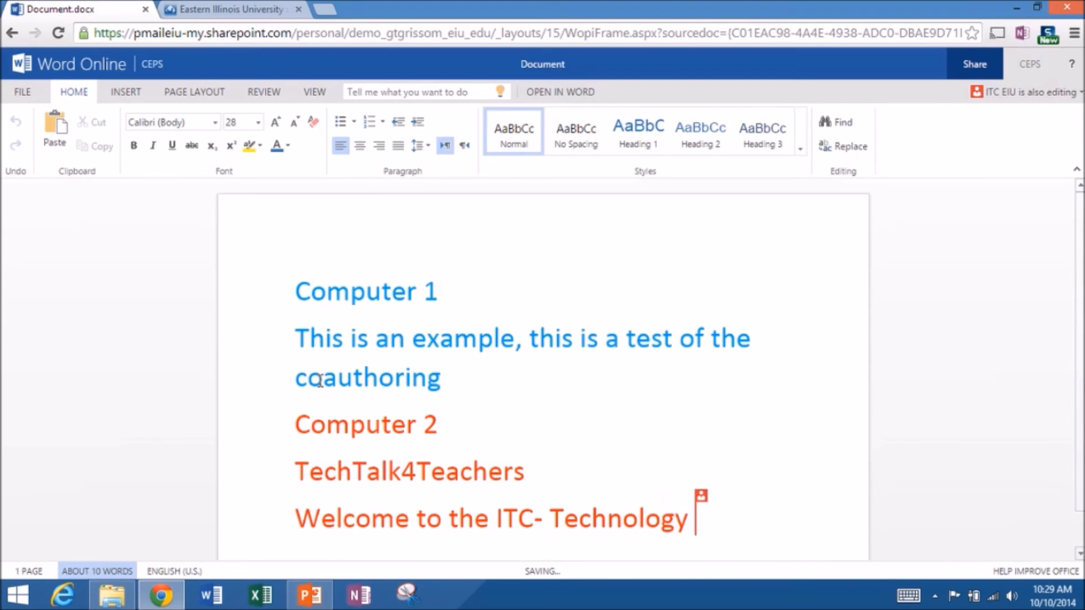
{"action": "type", "text": "Pick of the week"}
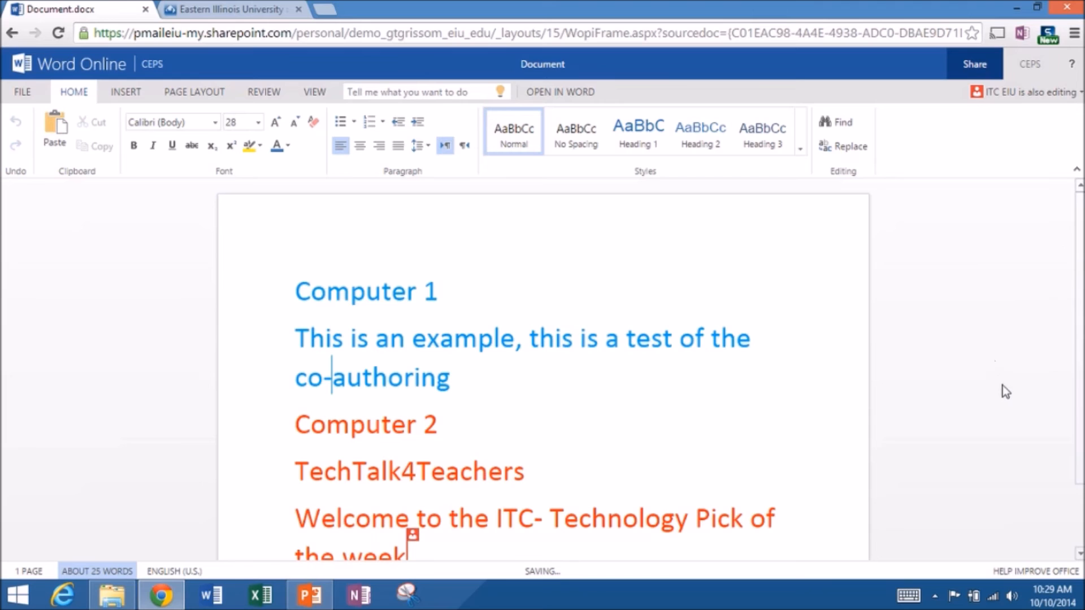
{"action": "mouse_move", "coordinate": [987, 95]}
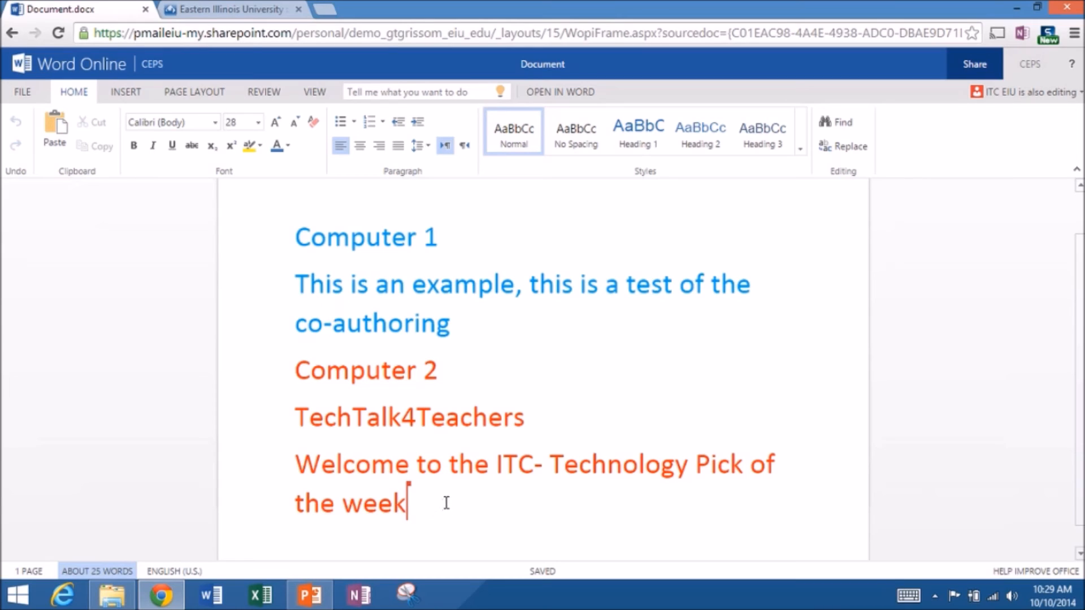
{"action": "mouse_move", "coordinate": [501, 326]}
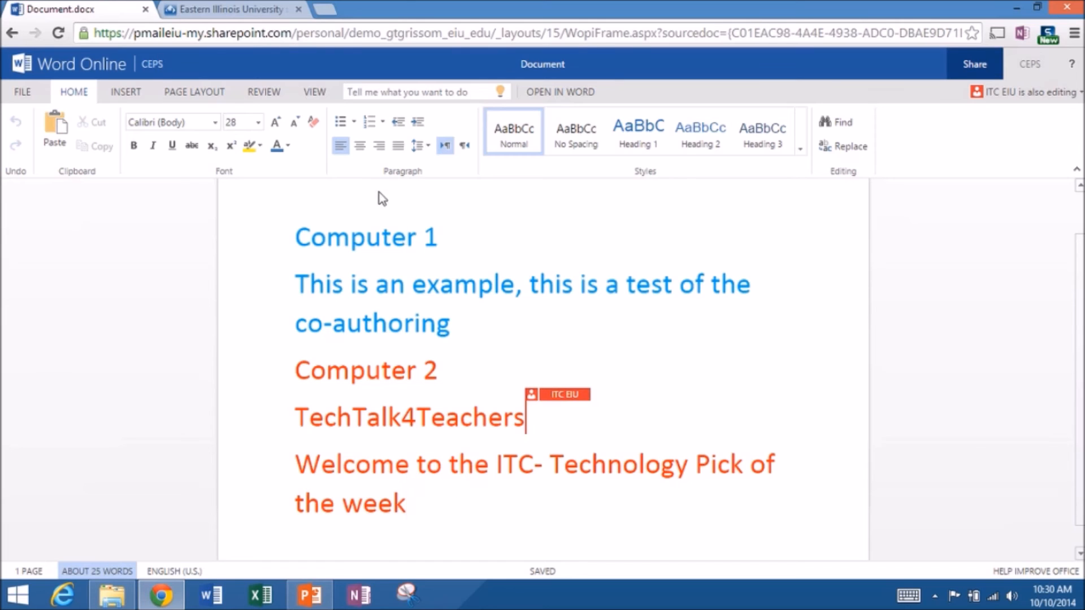
{"action": "left_click", "coordinate": [331, 324]}
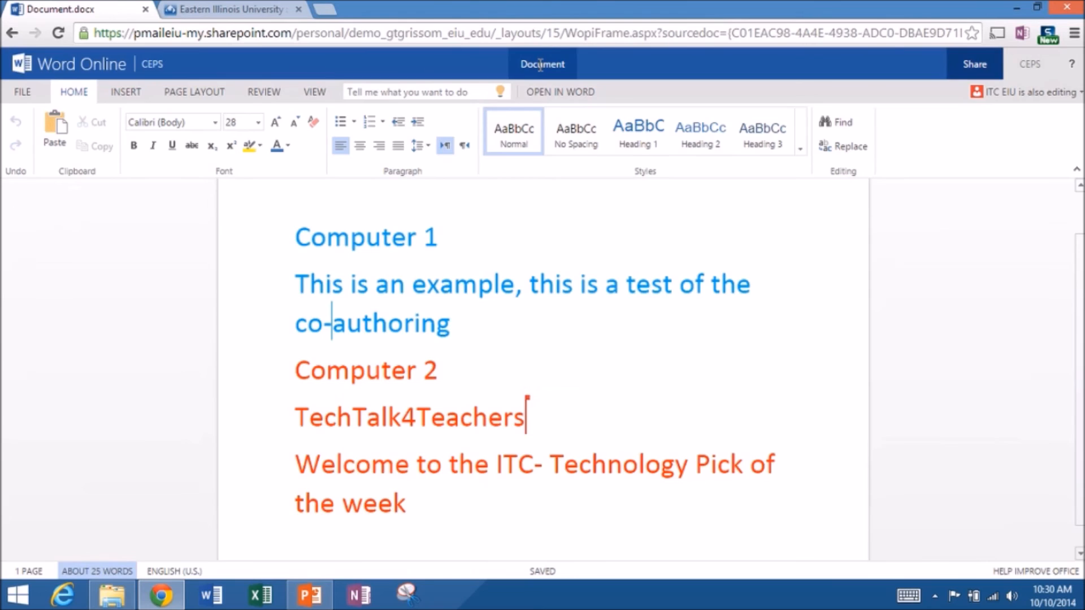
{"action": "left_click", "coordinate": [541, 63]}
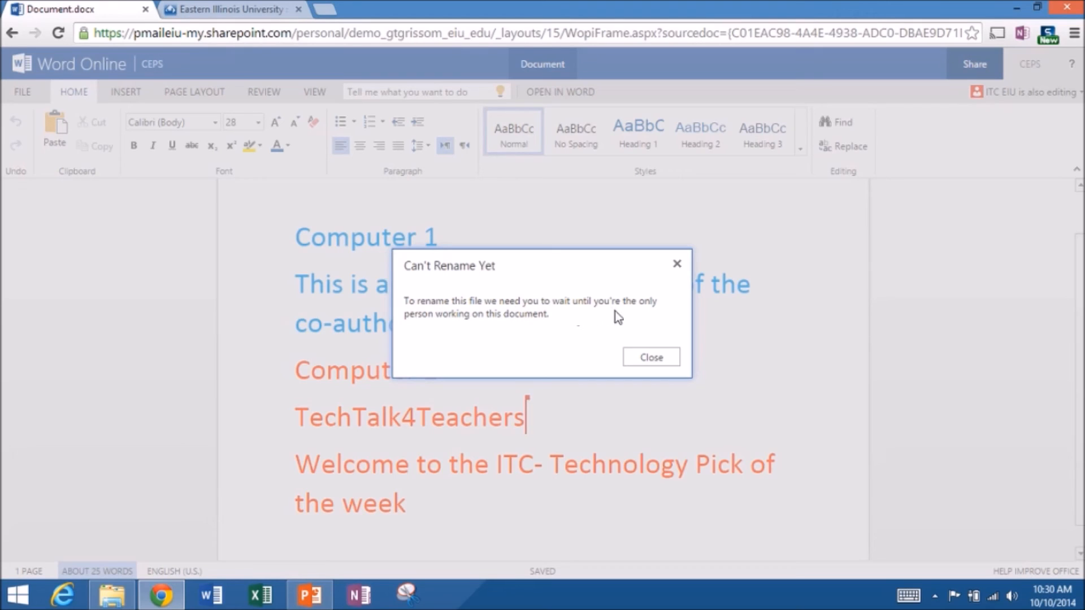
{"action": "mouse_move", "coordinate": [485, 322]}
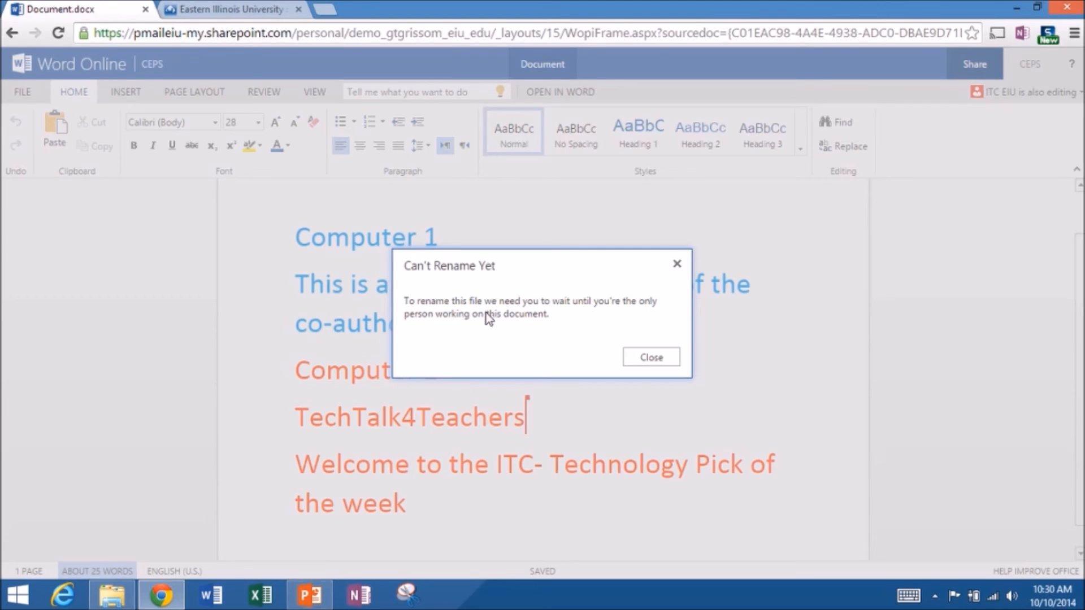
{"action": "left_click", "coordinate": [650, 357]}
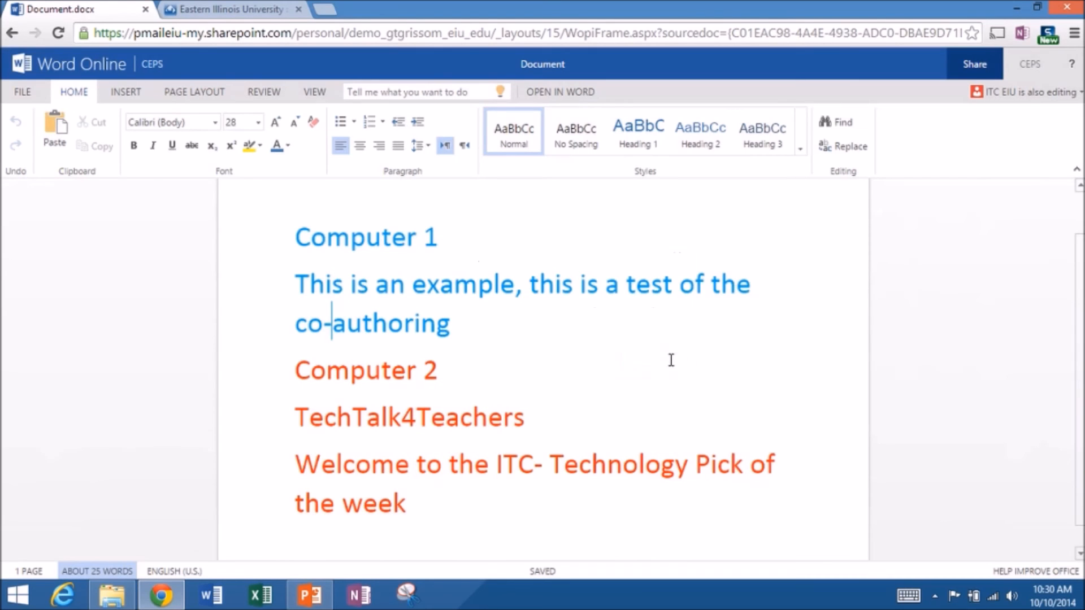
{"action": "mouse_move", "coordinate": [635, 380]}
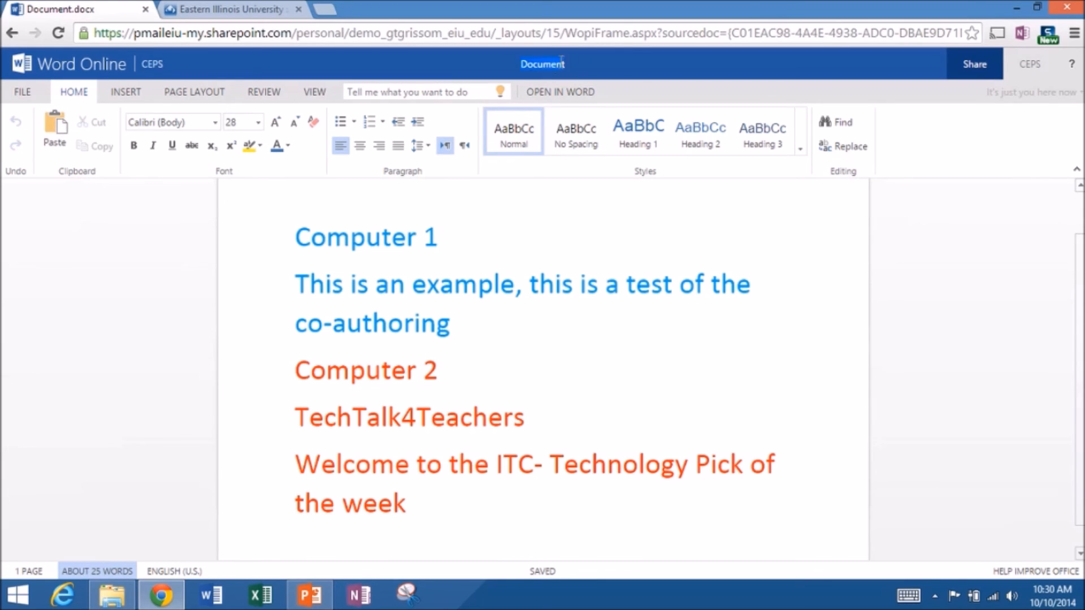
{"action": "mouse_move", "coordinate": [599, 68]}
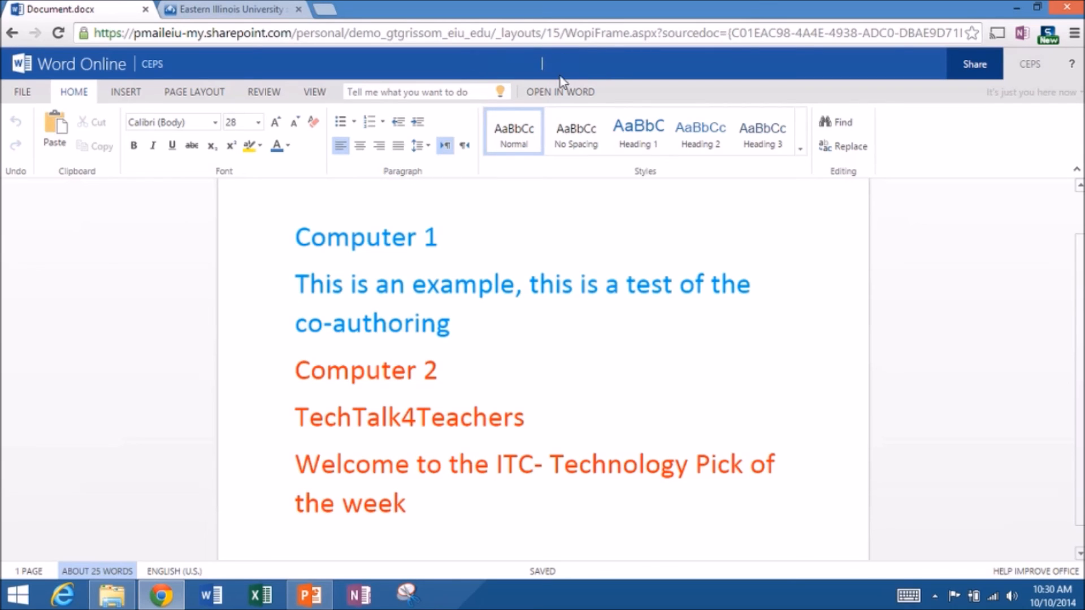
Rename the document to WordOnlineDemo10102014 from the header title.
{"action": "type", "text": "WordOnl"}
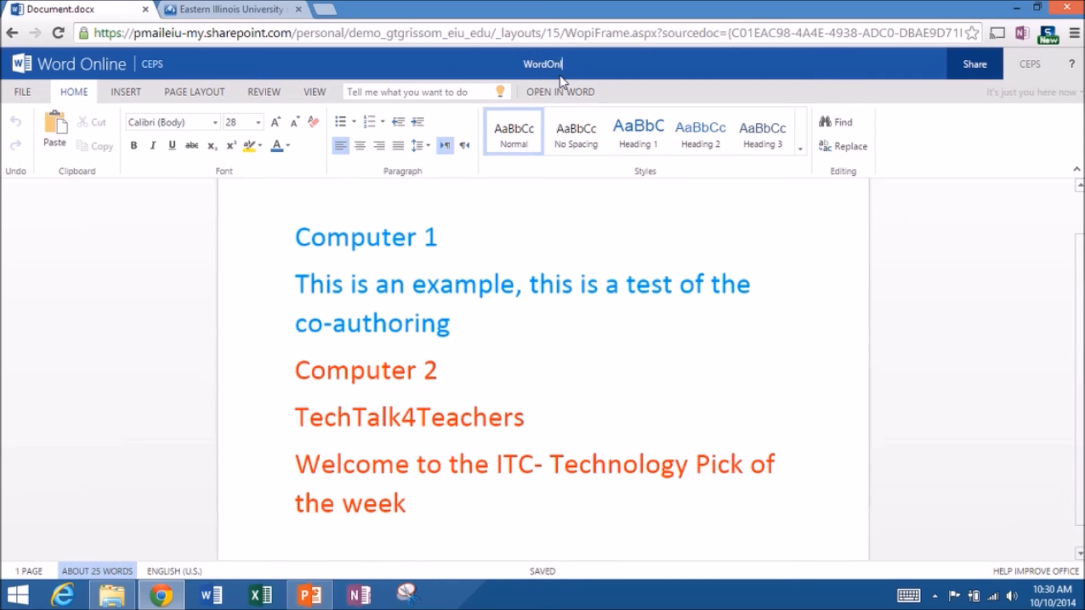
{"action": "type", "text": "ineDen"}
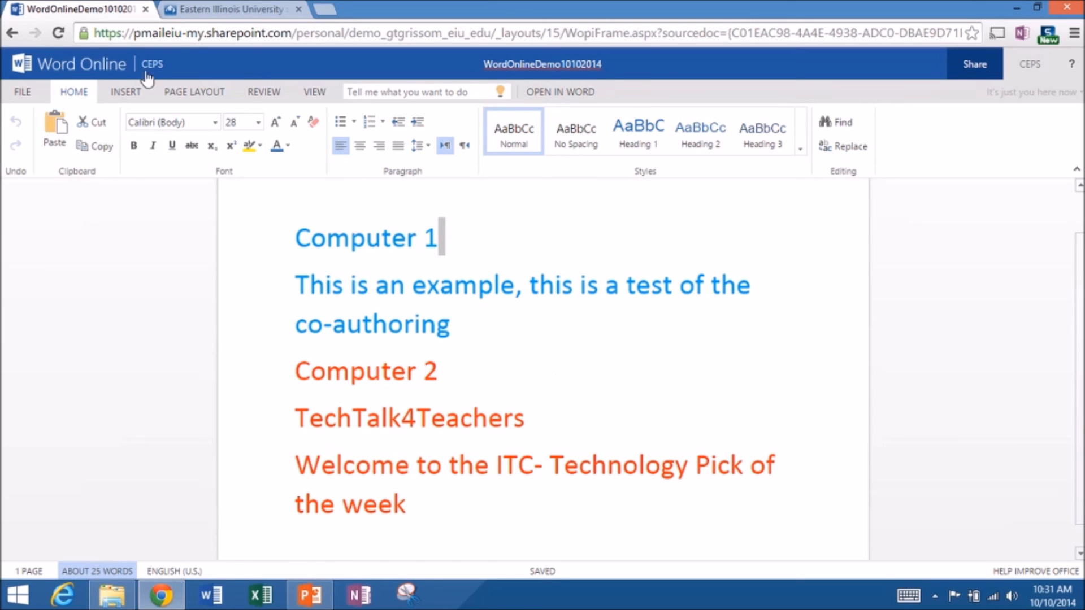
Return to the OneDrive folder and view the sharing details of WordOnlineDemo10102014.
{"action": "left_click", "coordinate": [151, 63]}
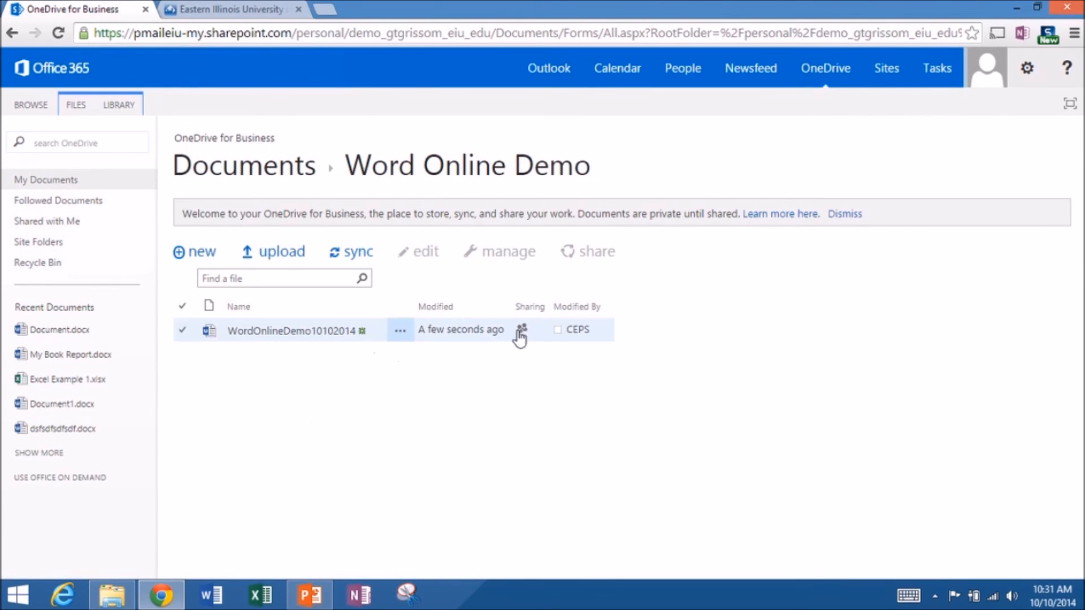
{"action": "mouse_move", "coordinate": [459, 342]}
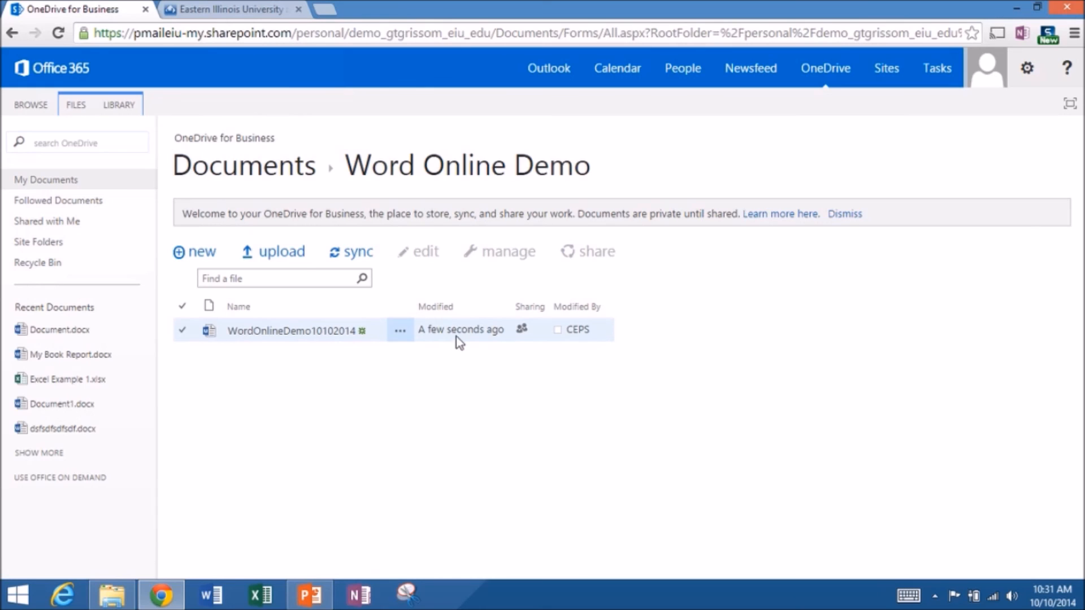
{"action": "mouse_move", "coordinate": [522, 330]}
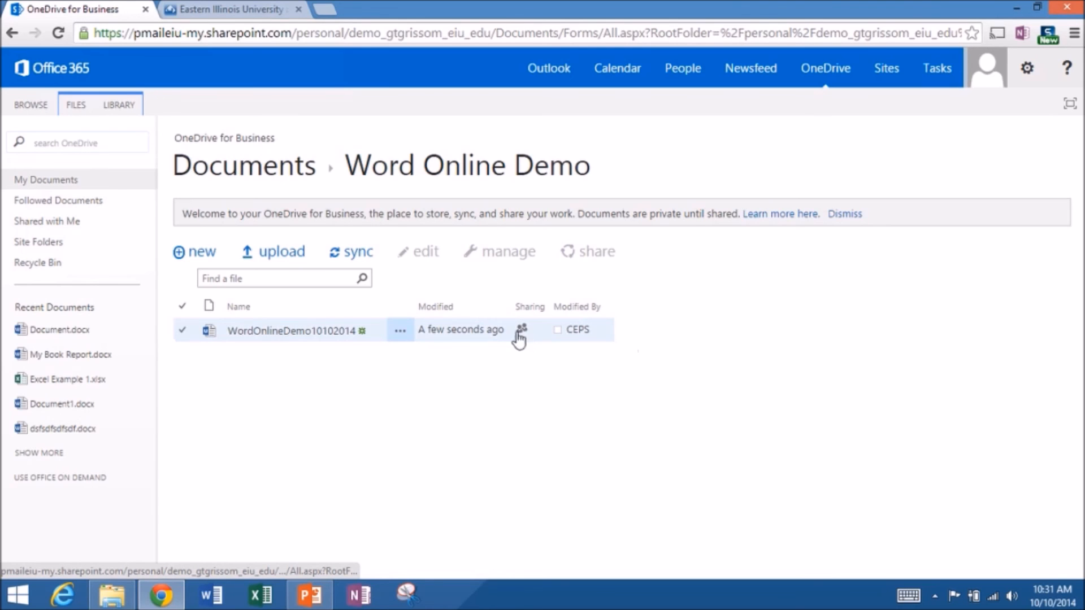
{"action": "left_click", "coordinate": [291, 330]}
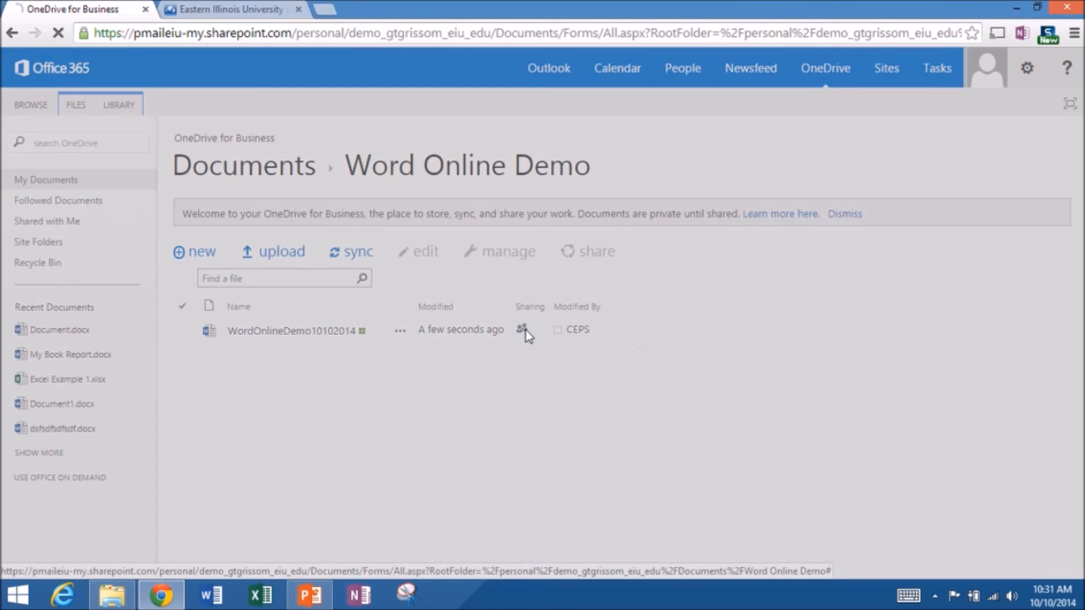
{"action": "left_click", "coordinate": [522, 329]}
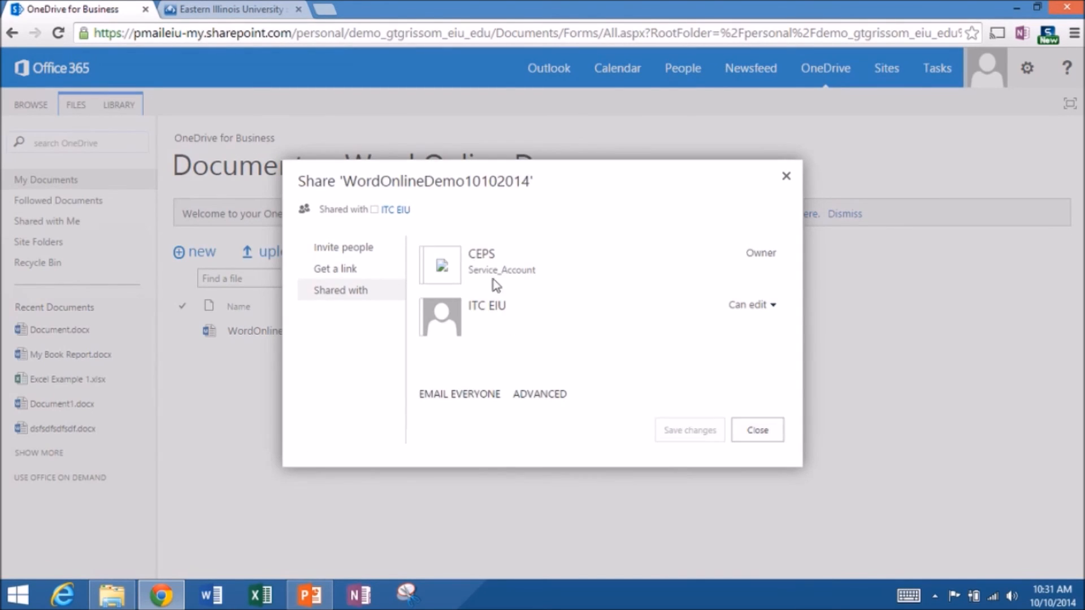
{"action": "mouse_move", "coordinate": [486, 305]}
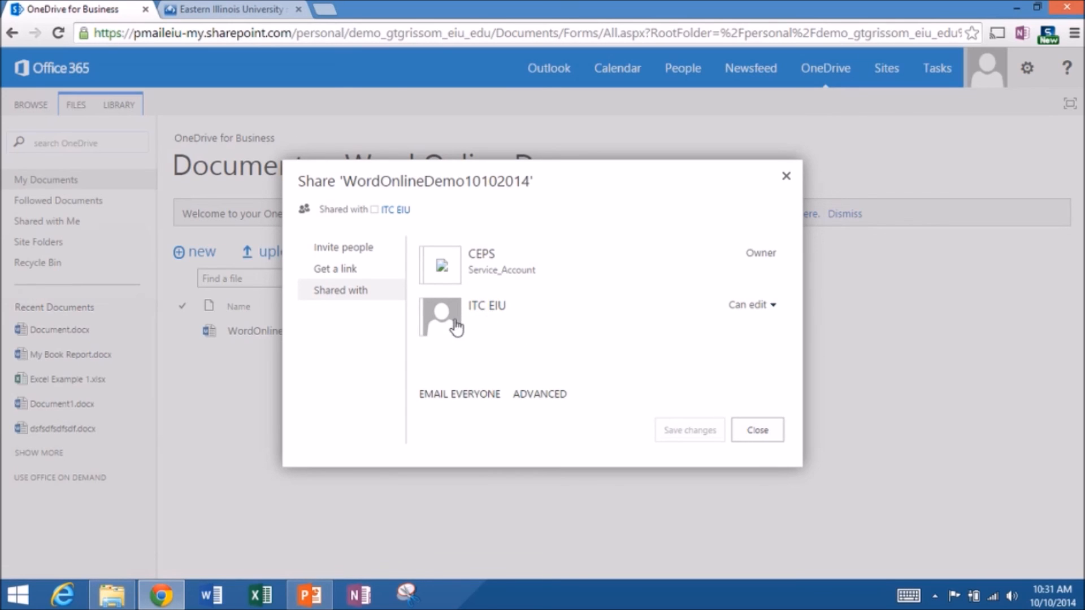
{"action": "left_click", "coordinate": [486, 305]}
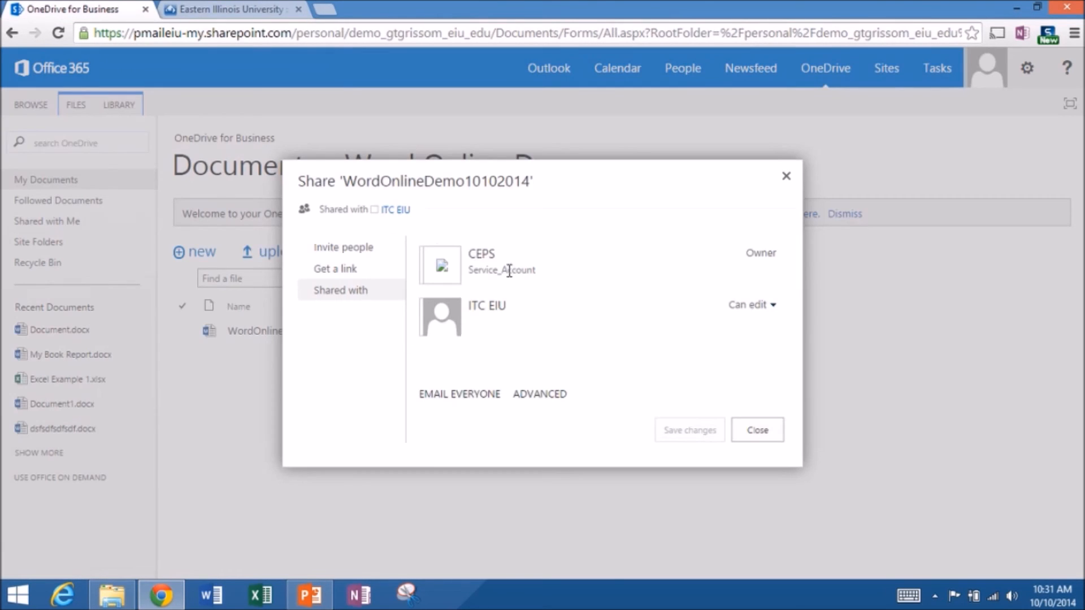
{"action": "left_click", "coordinate": [751, 304]}
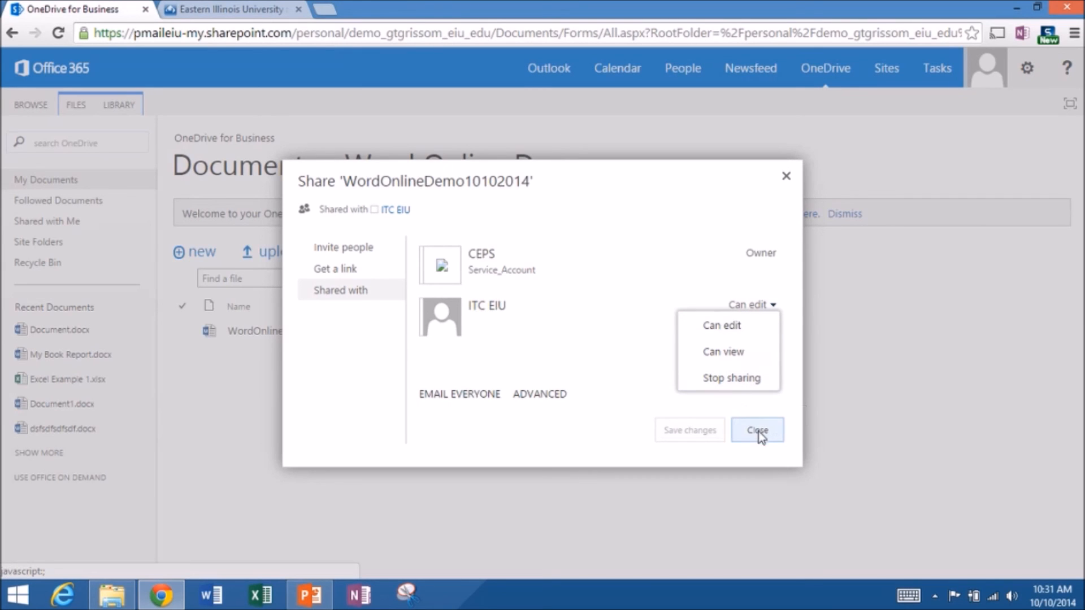
{"action": "left_click", "coordinate": [756, 430]}
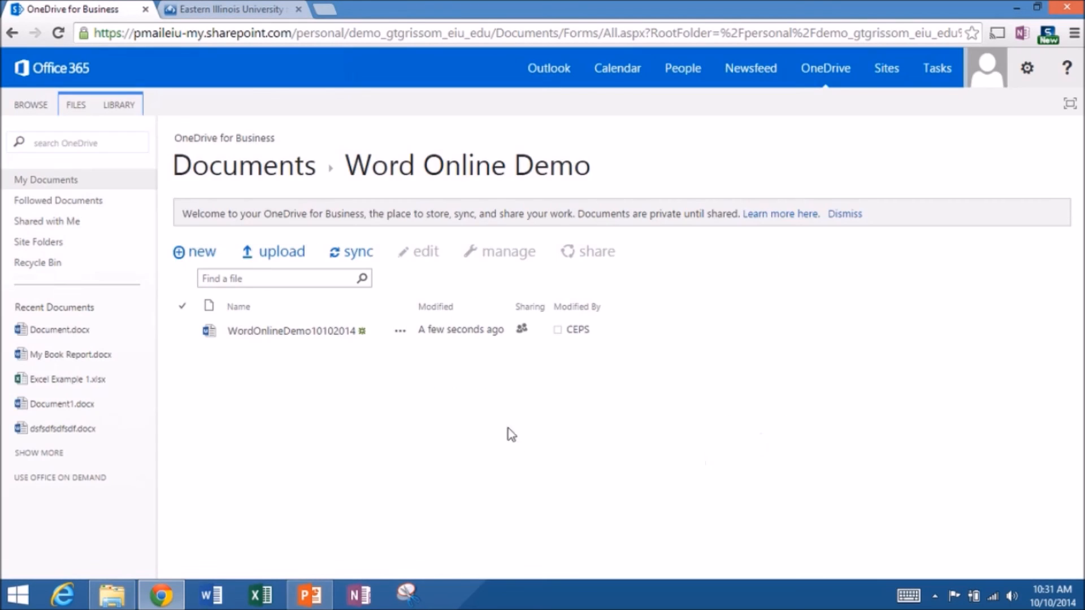
{"action": "mouse_move", "coordinate": [280, 343]}
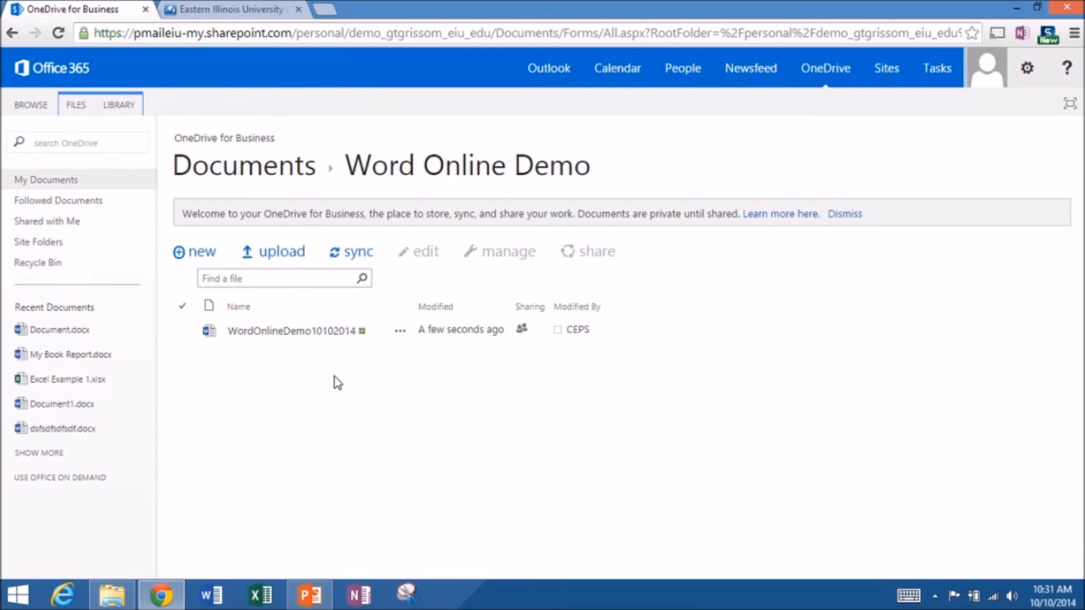
{"action": "mouse_move", "coordinate": [339, 413]}
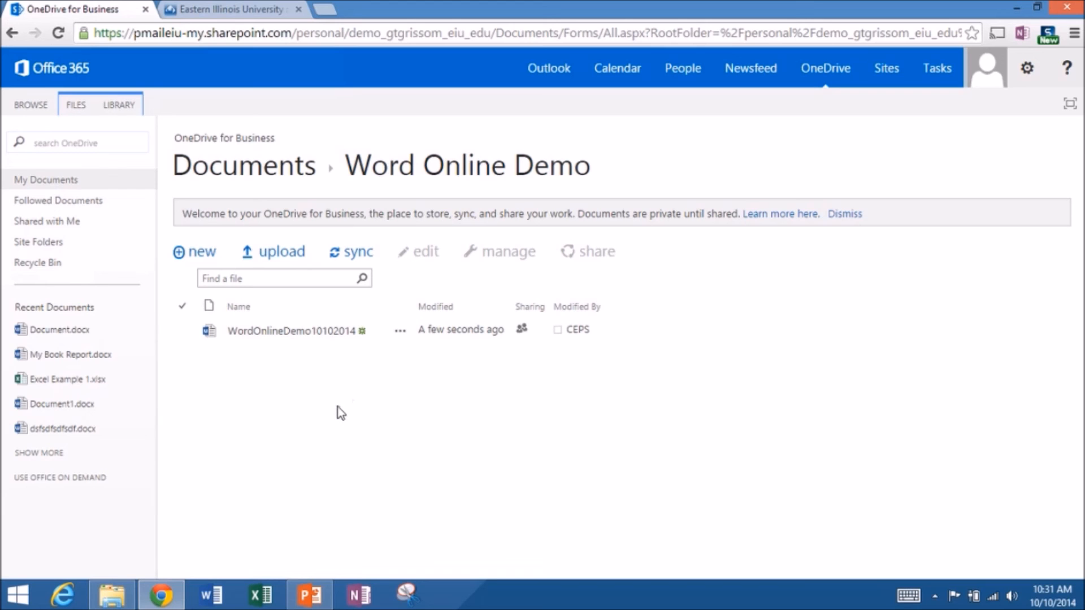